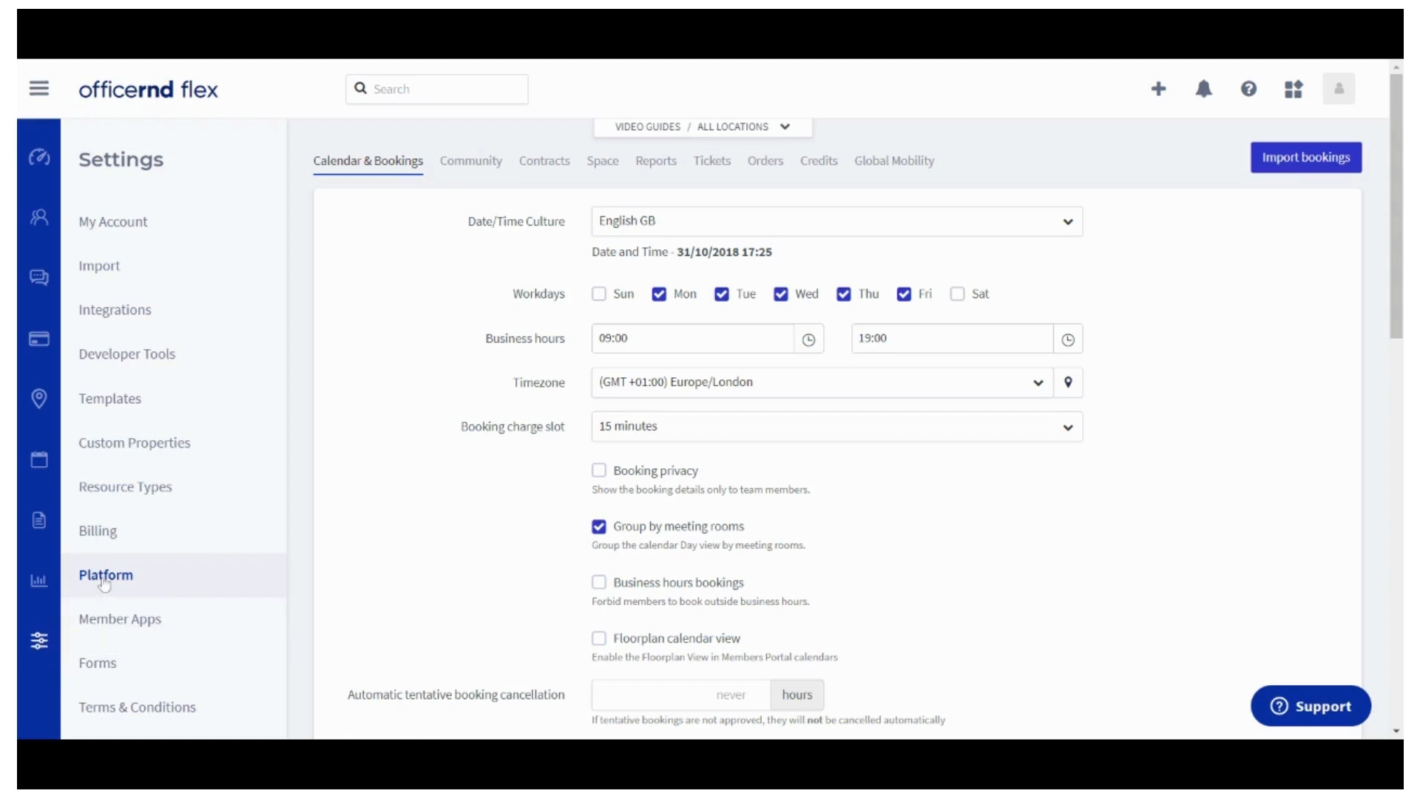
mouse_move(529, 664)
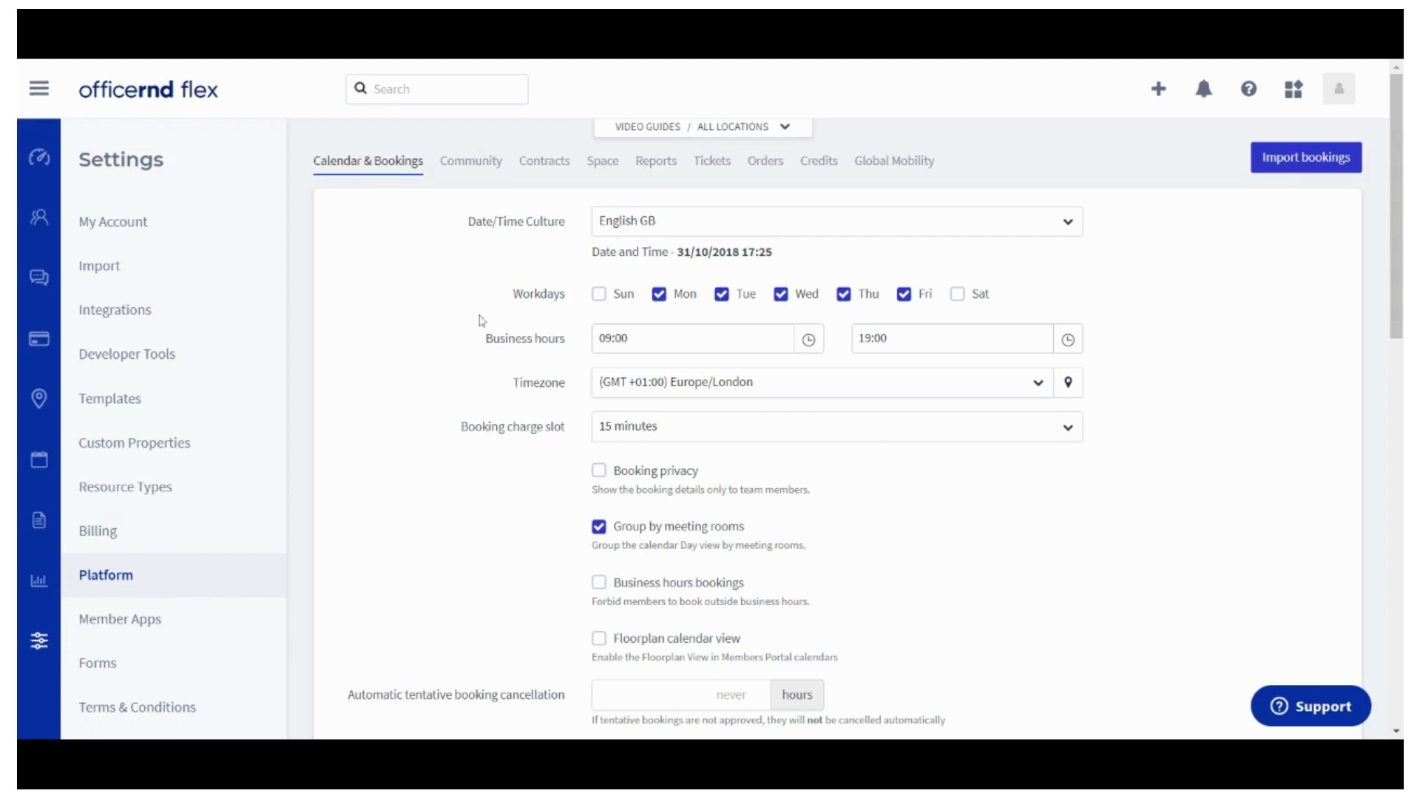
mouse_move(652, 234)
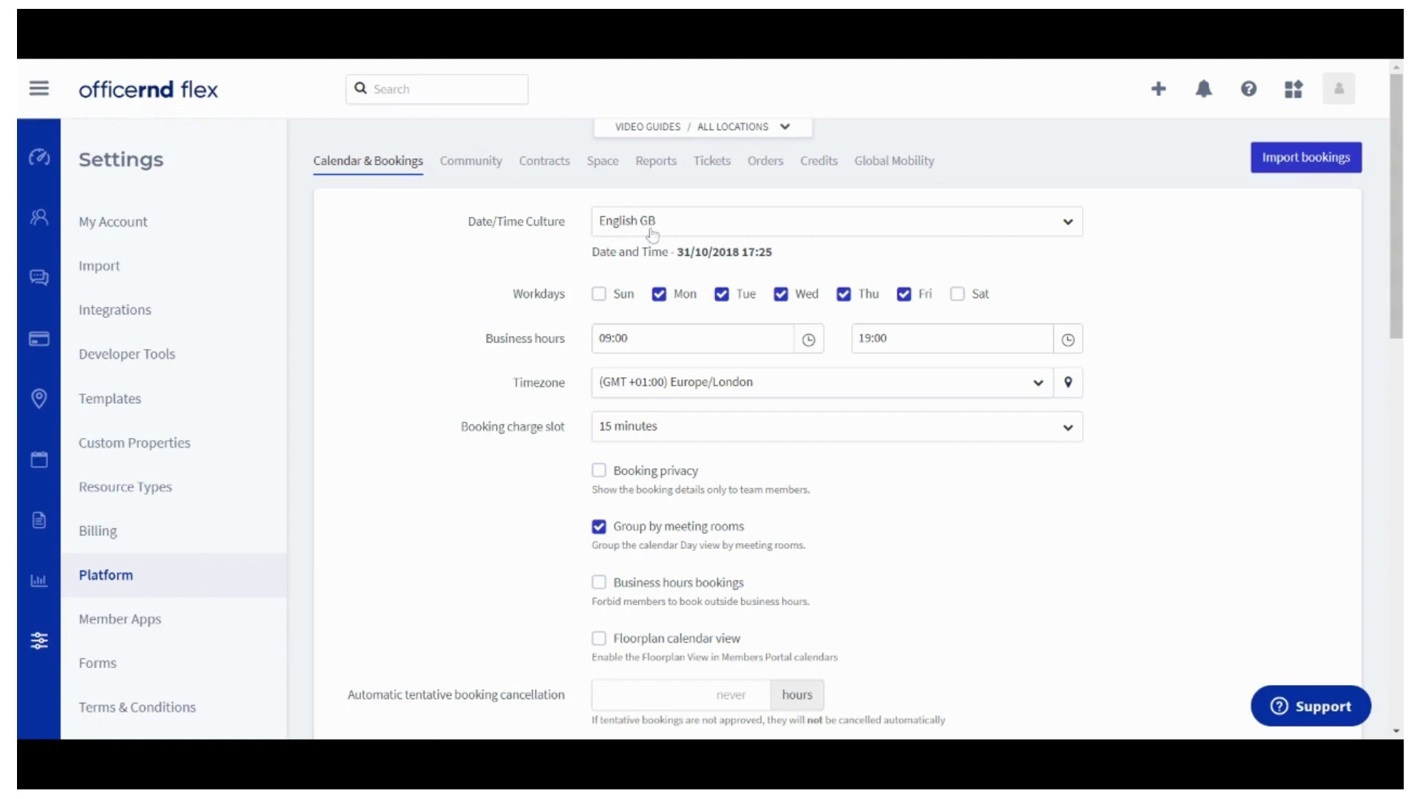
click(834, 221)
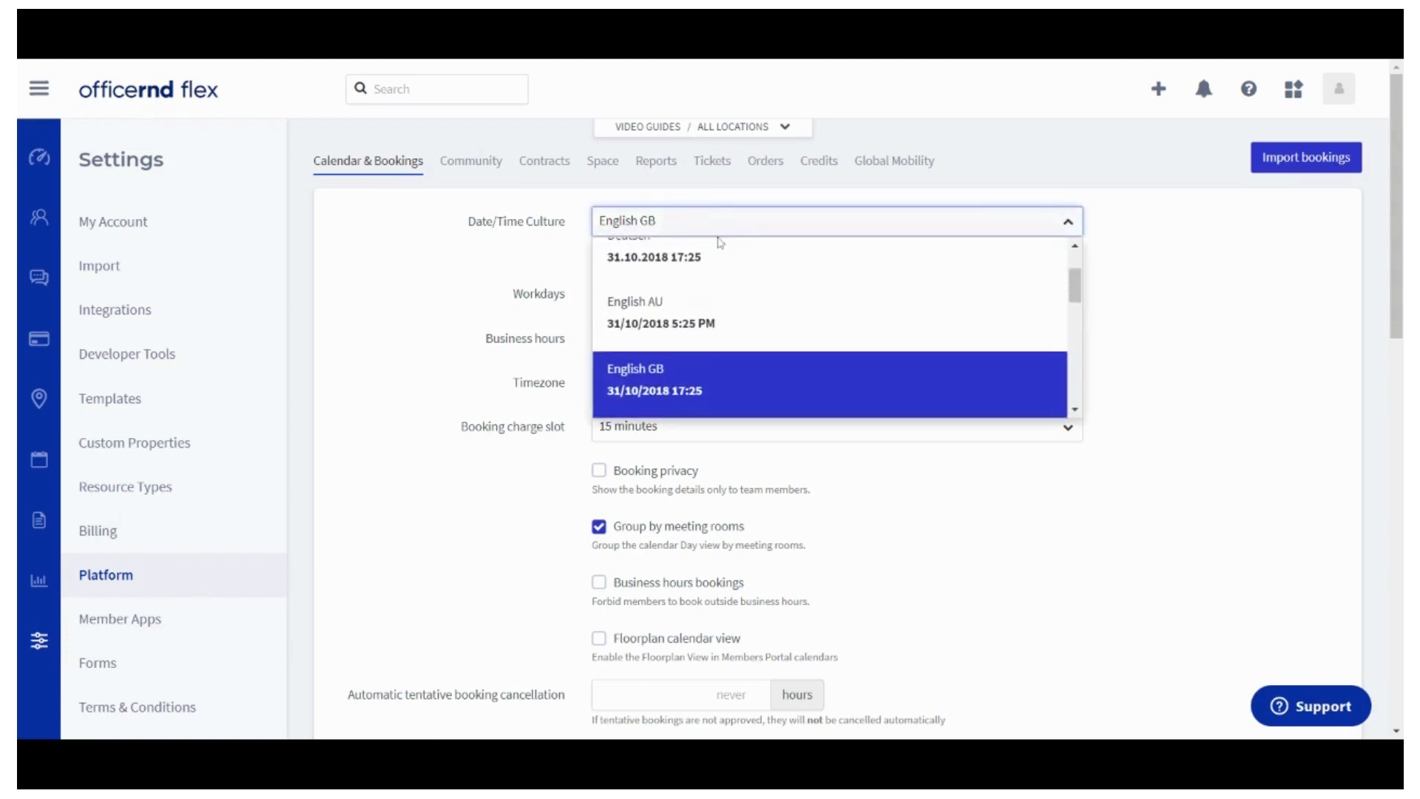
click(634, 368)
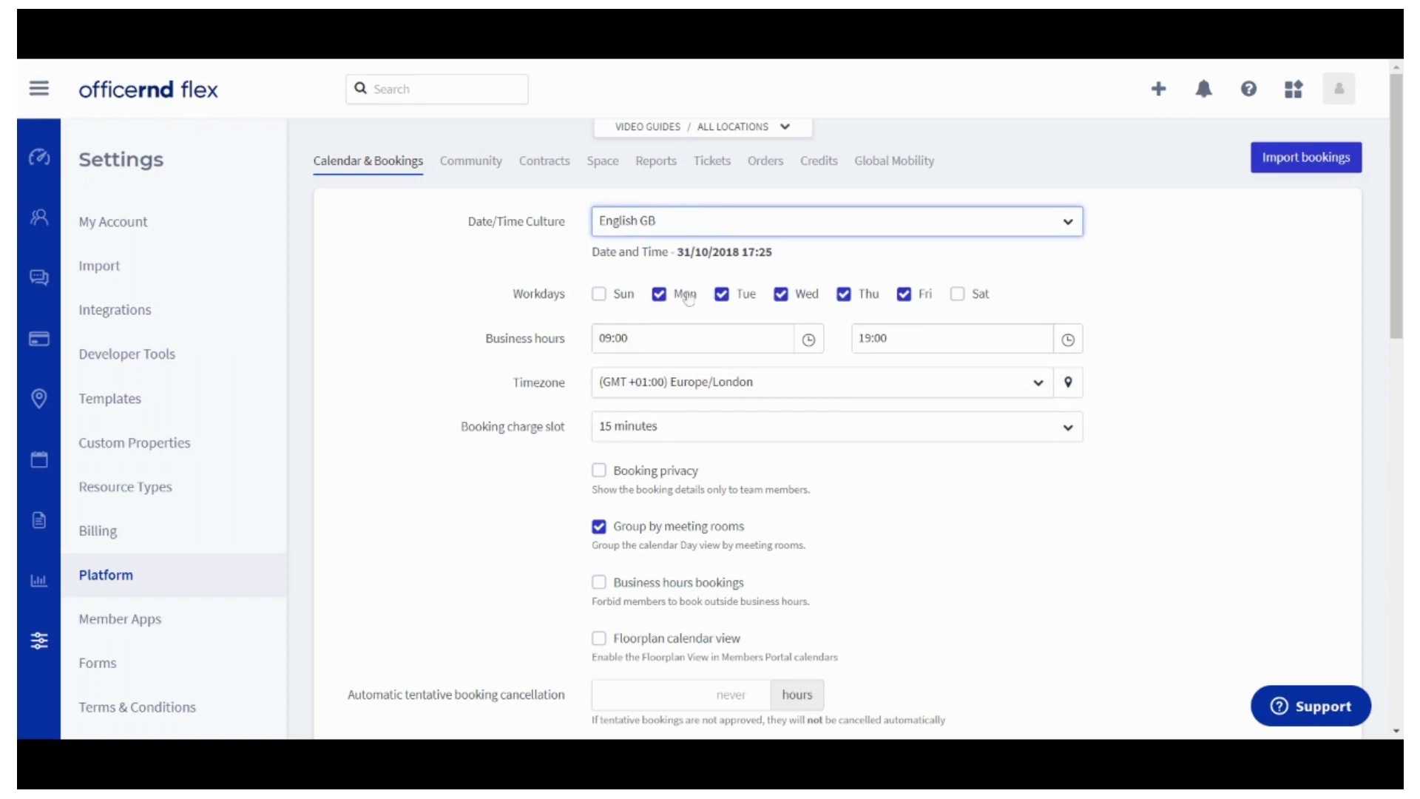
click(660, 293)
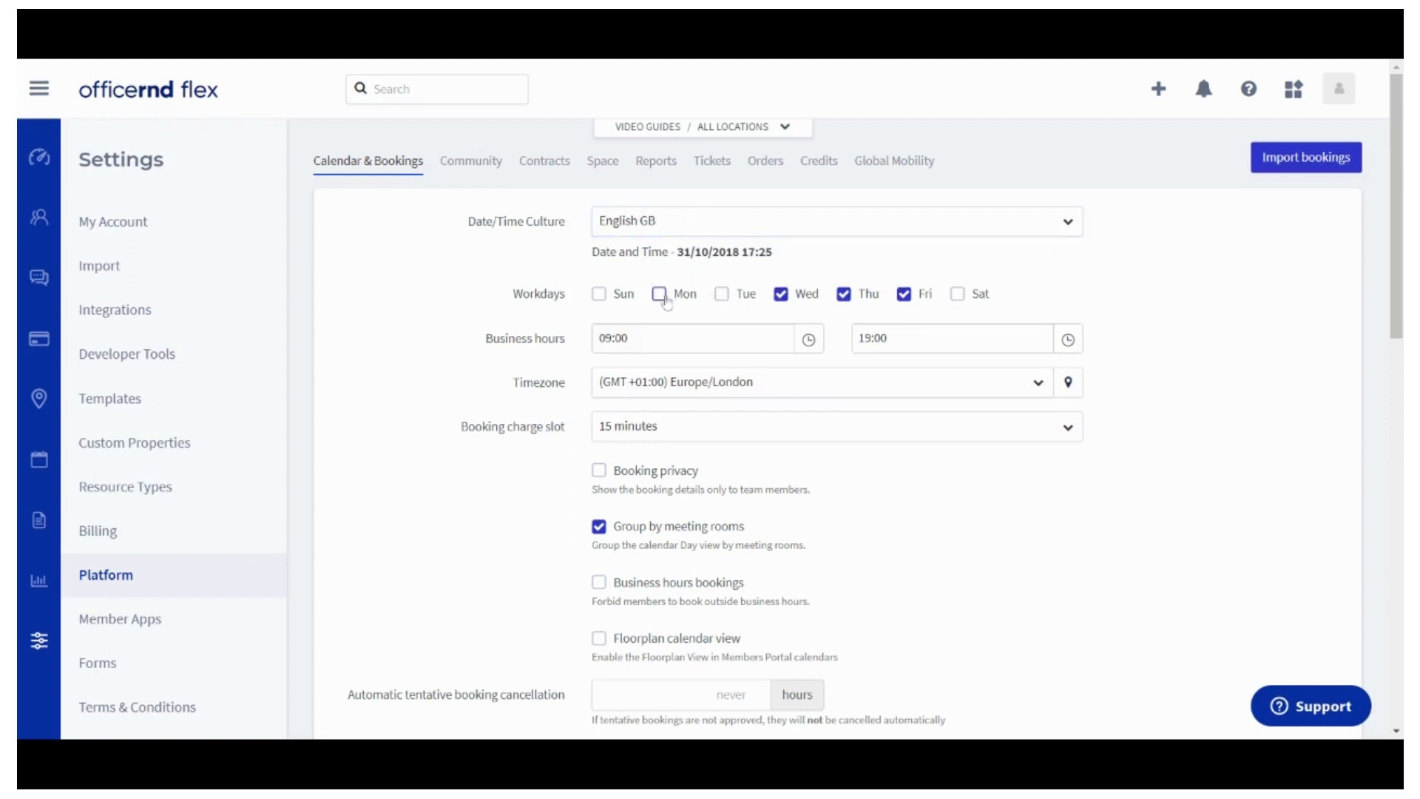
click(659, 293)
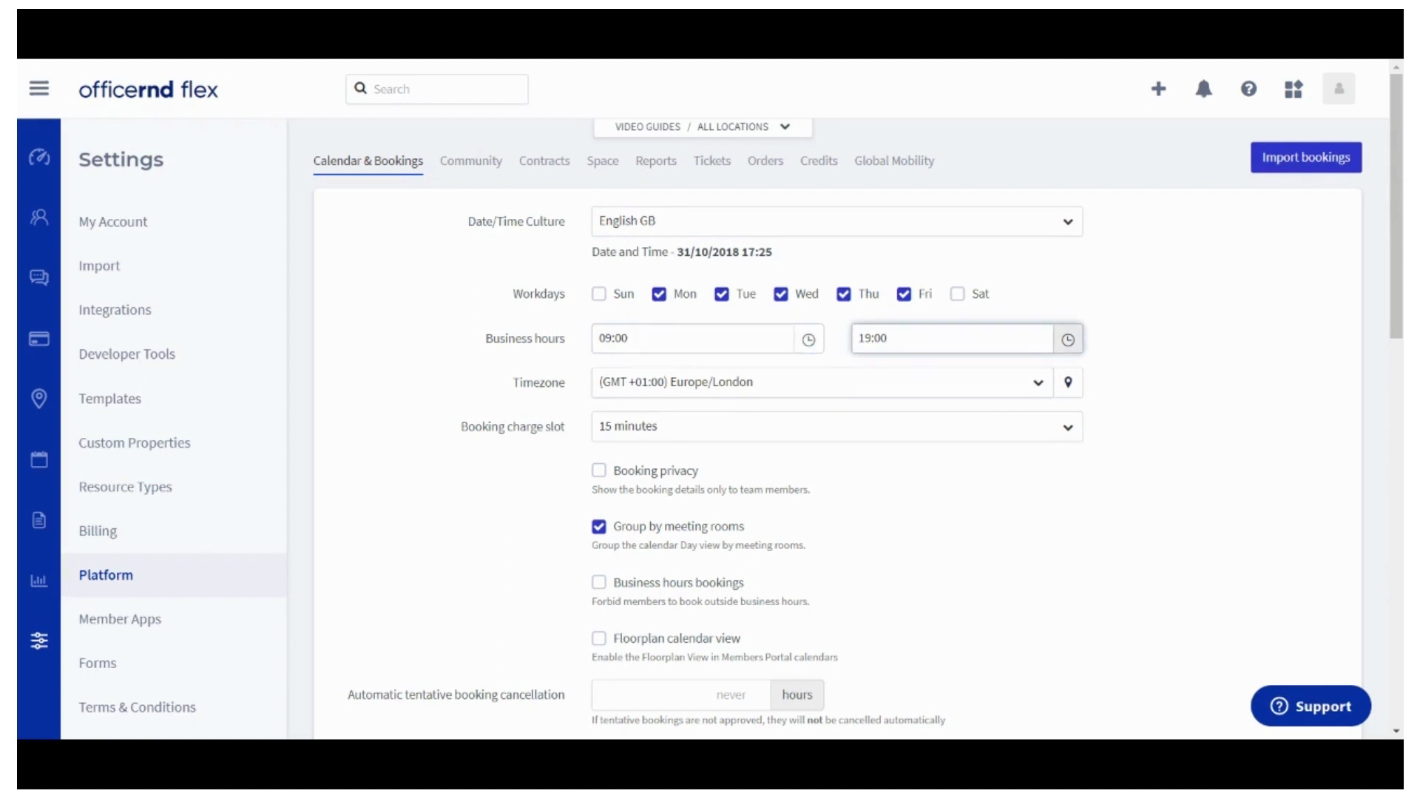
click(951, 337)
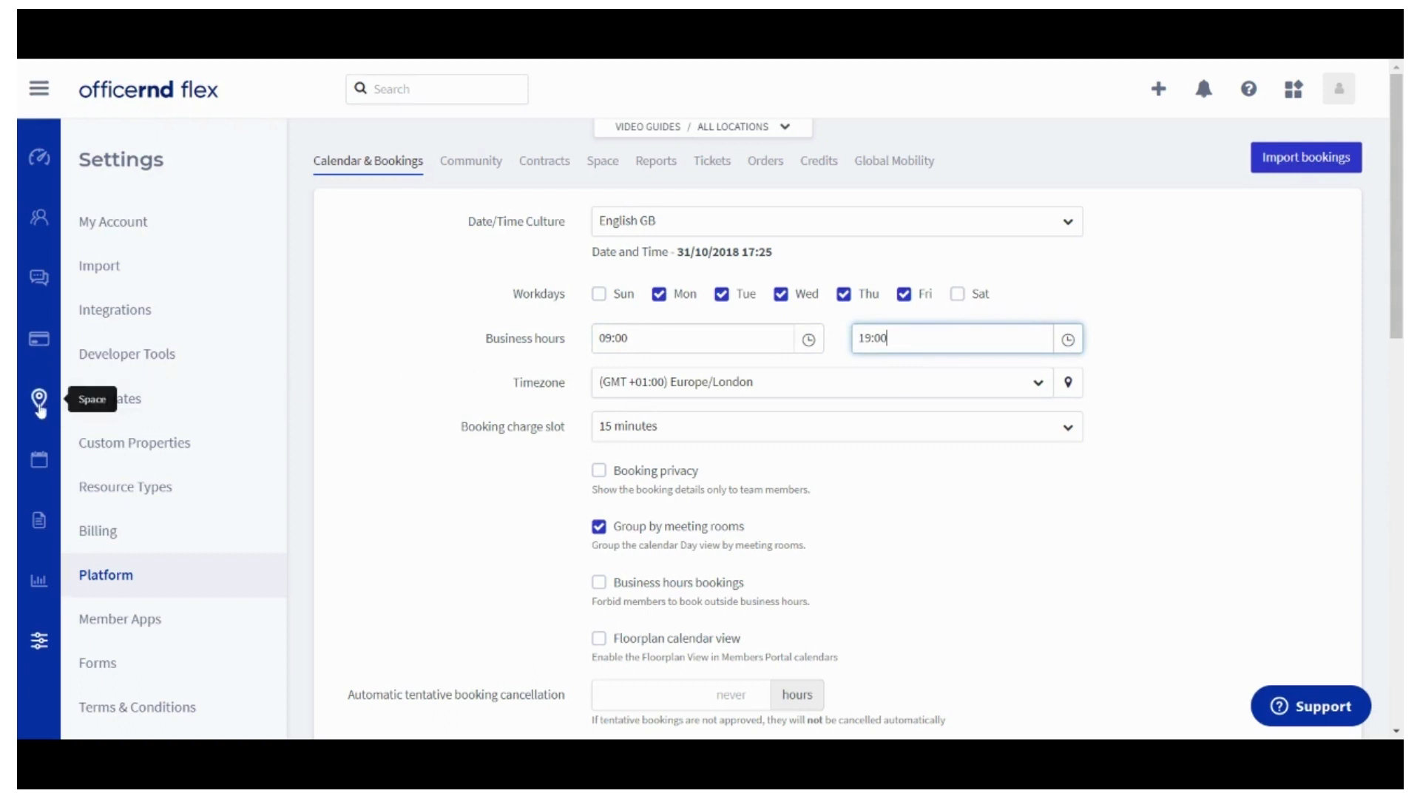
mouse_move(706, 391)
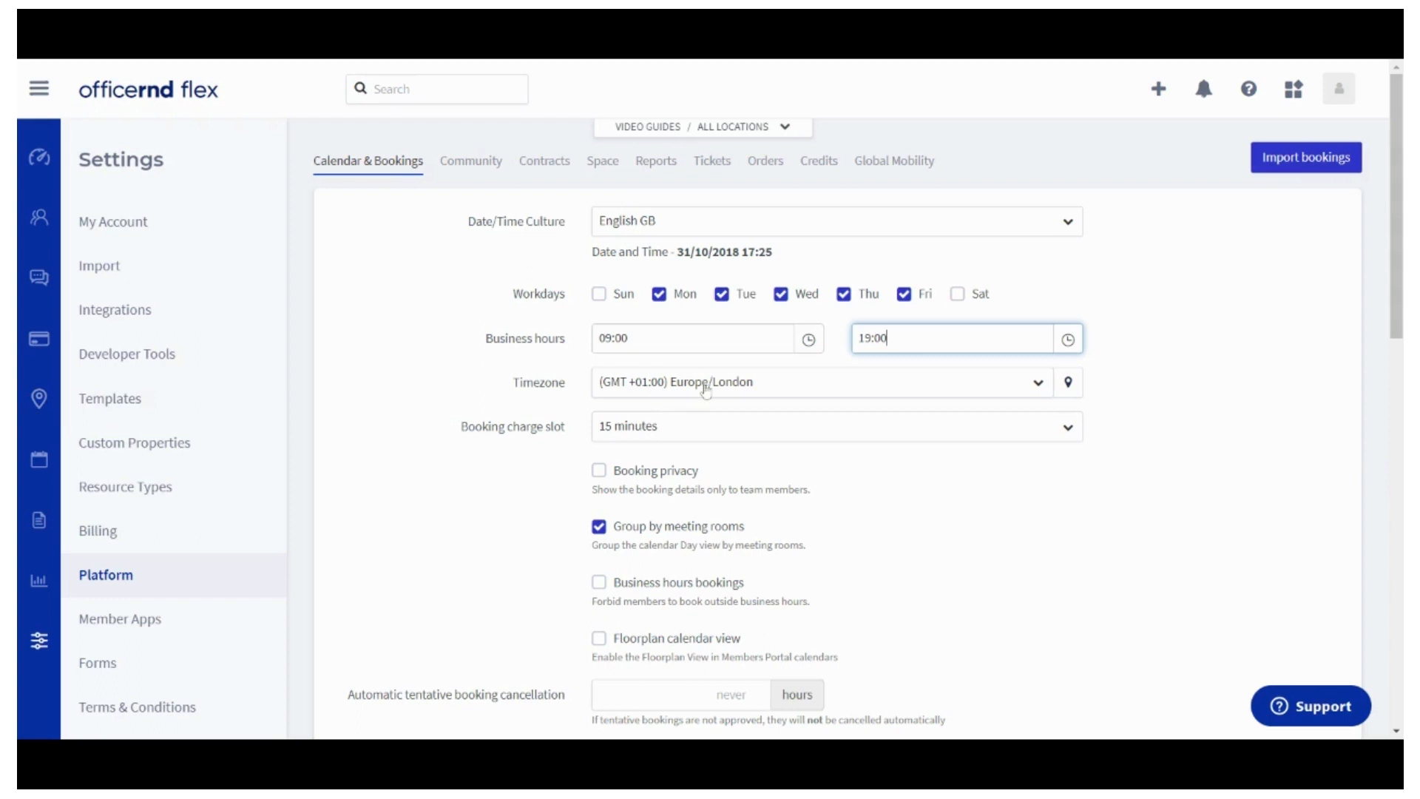
click(815, 382)
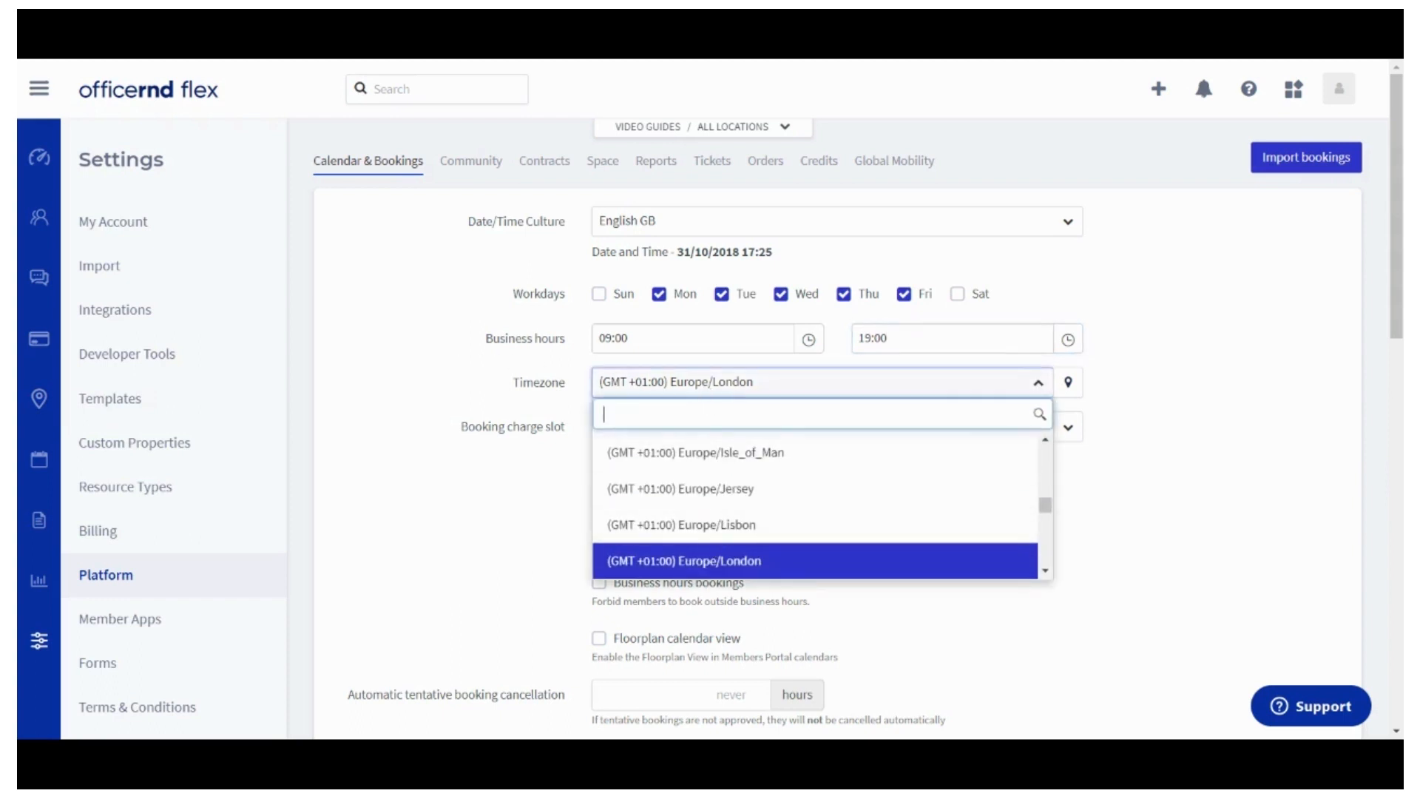
click(683, 561)
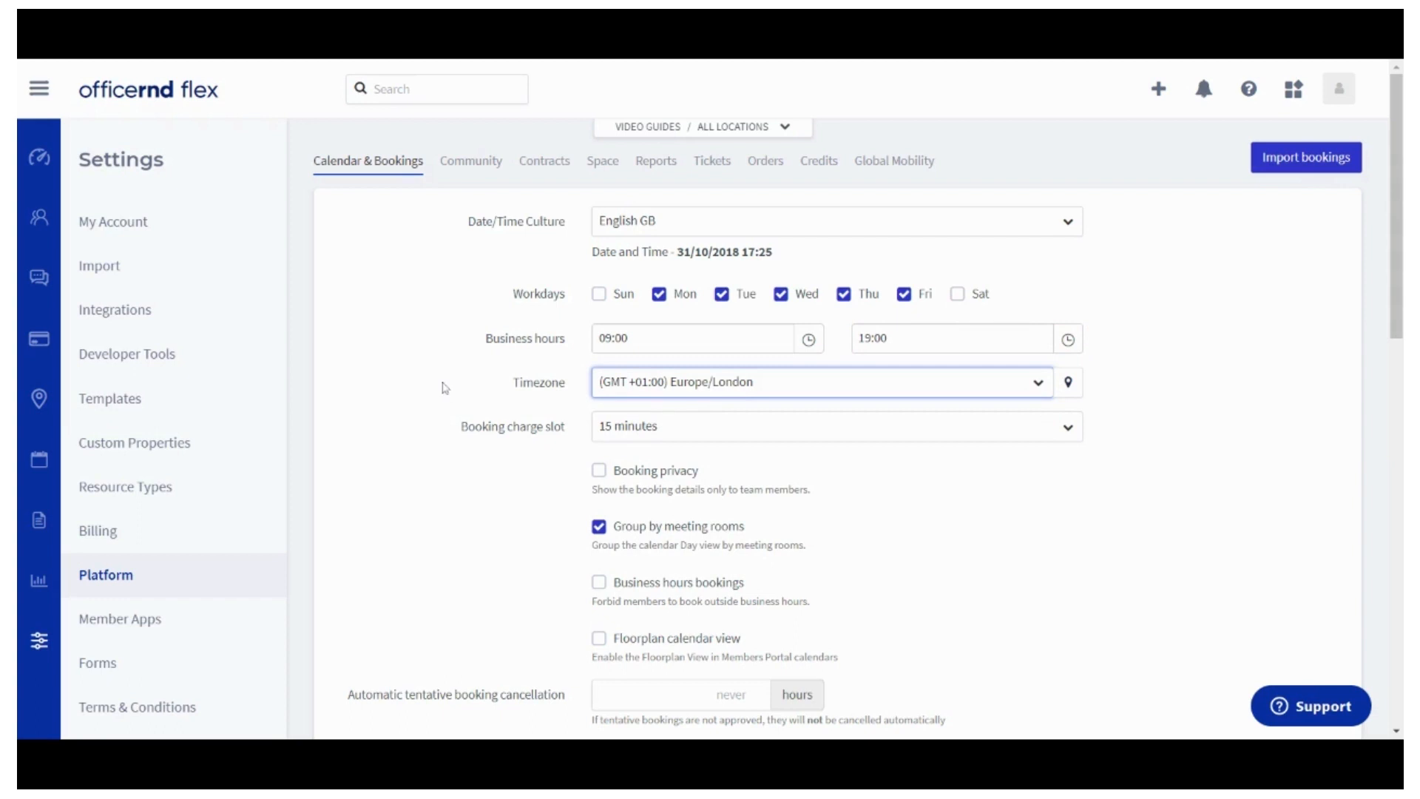
mouse_move(494, 417)
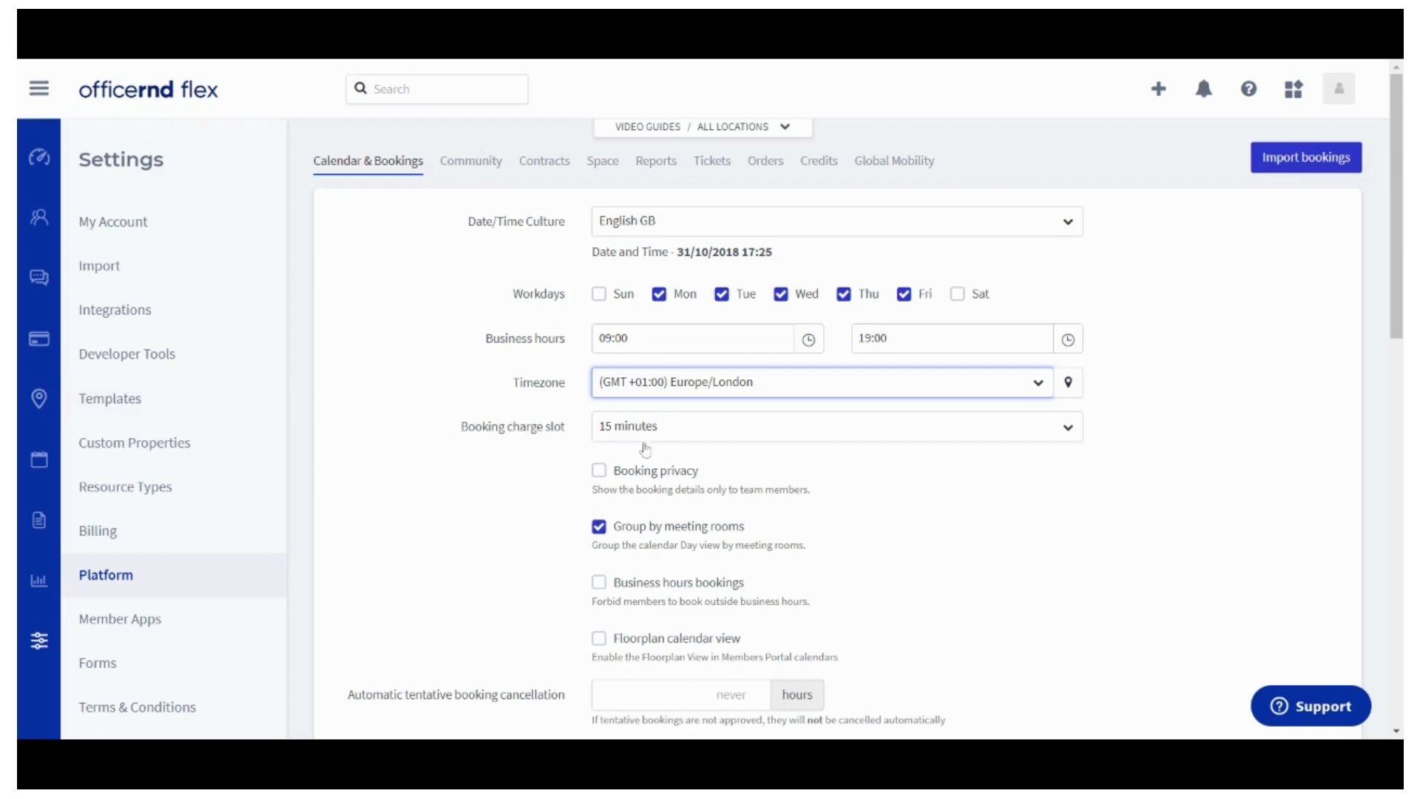
click(833, 426)
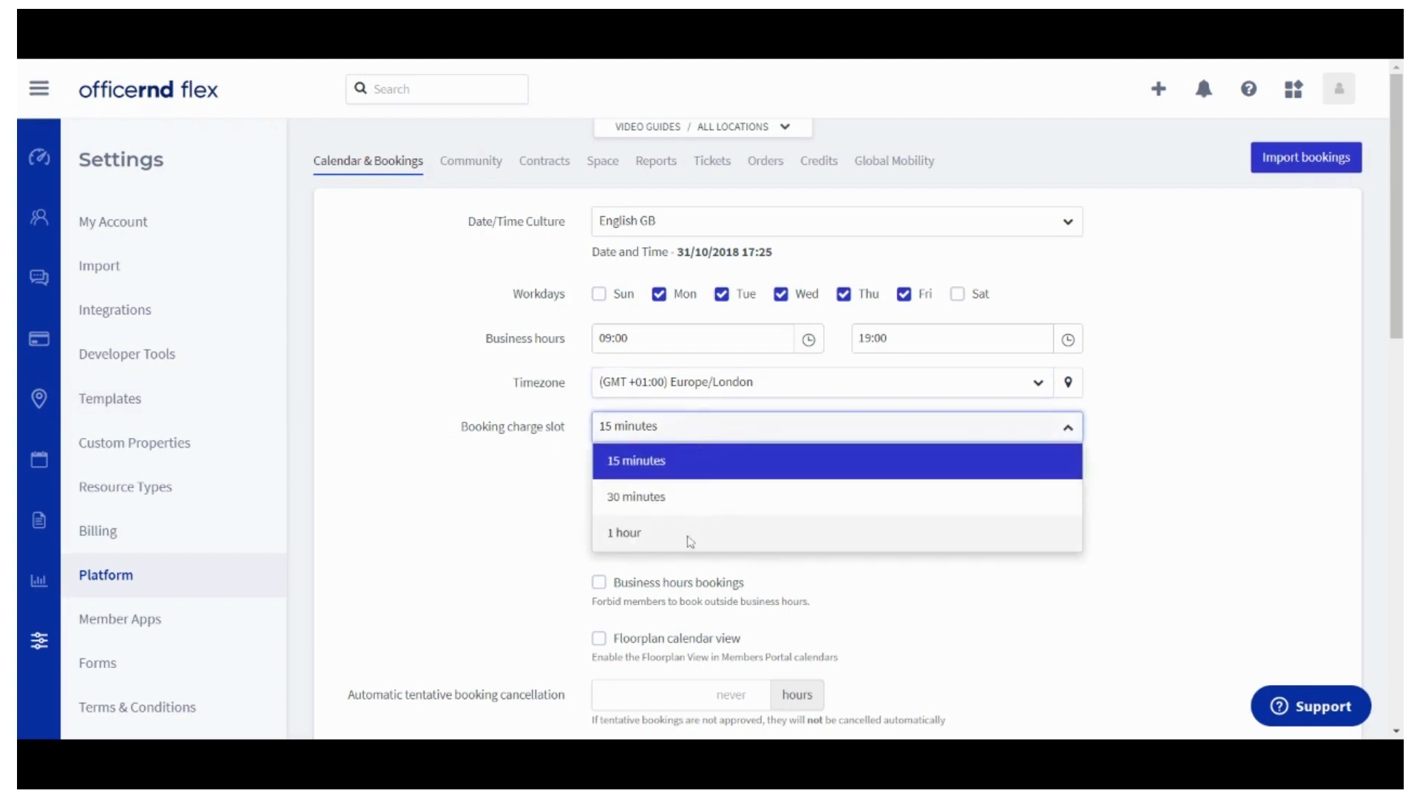
click(636, 460)
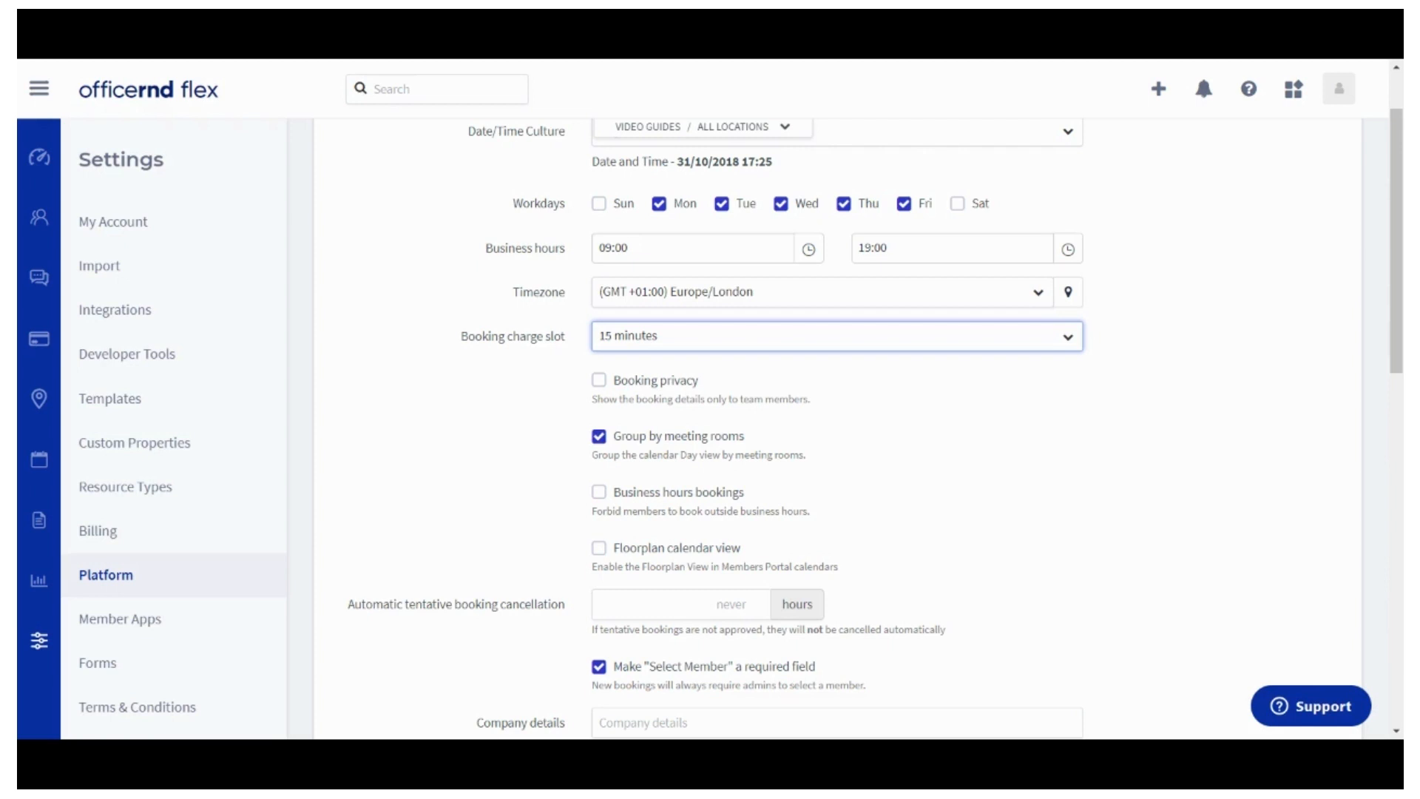
scroll(down, 3)
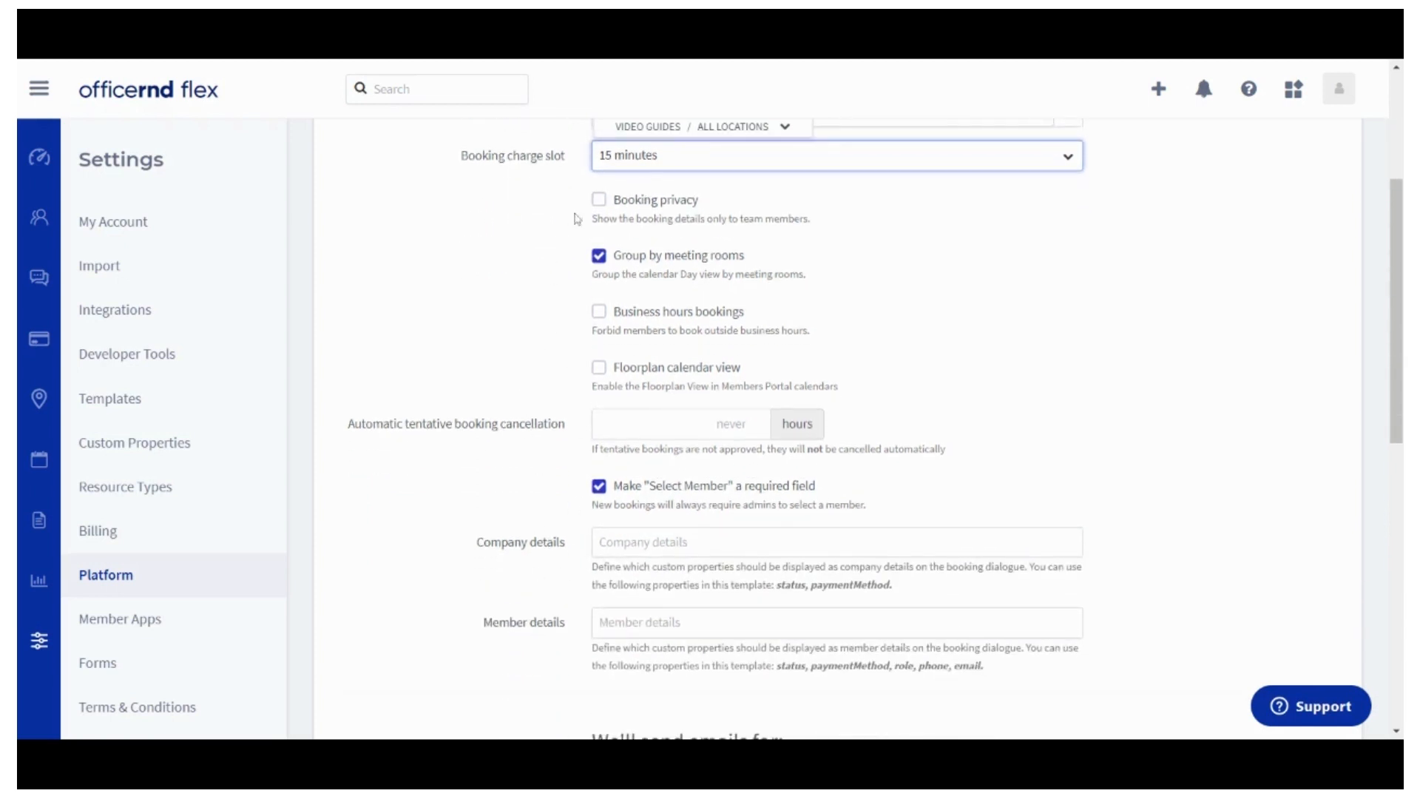
click(598, 200)
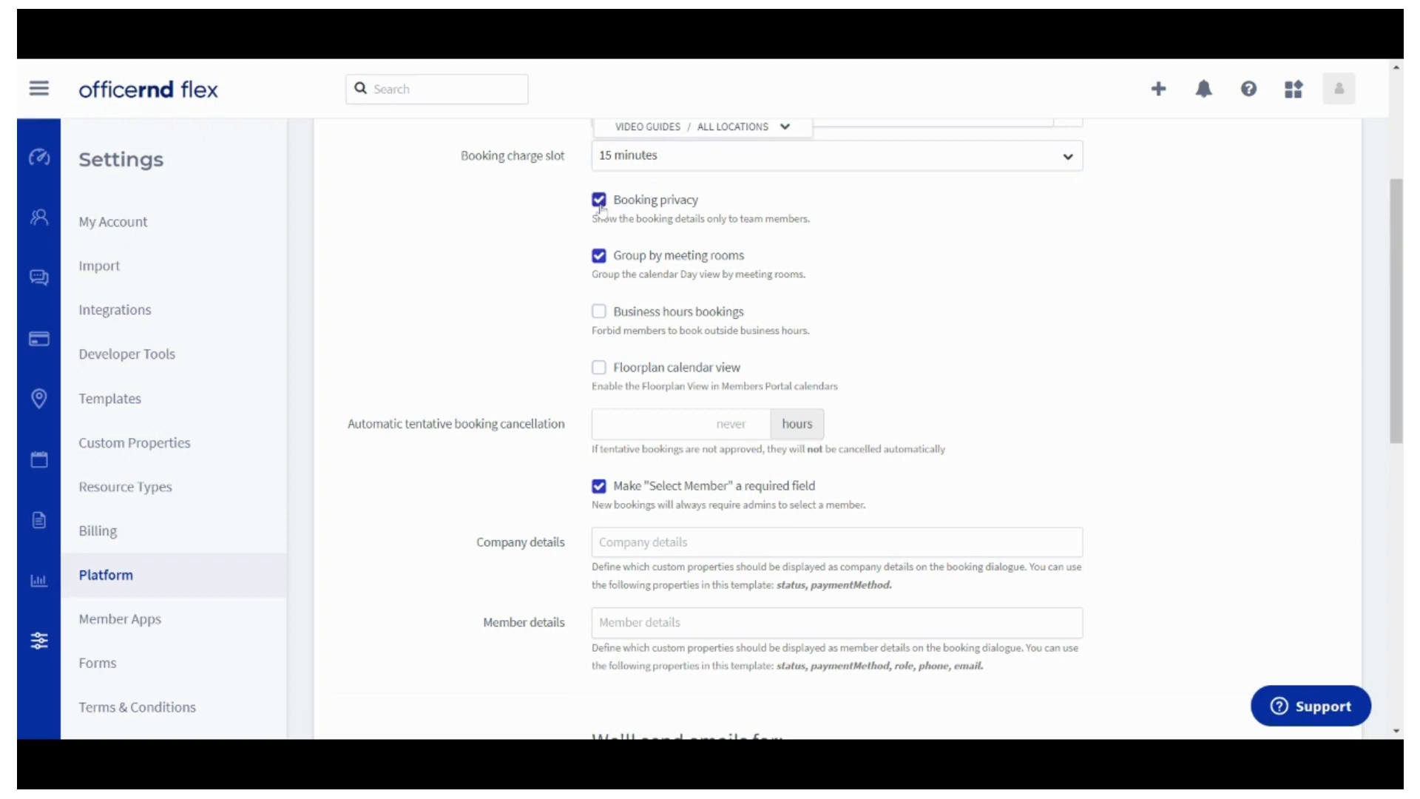
click(597, 199)
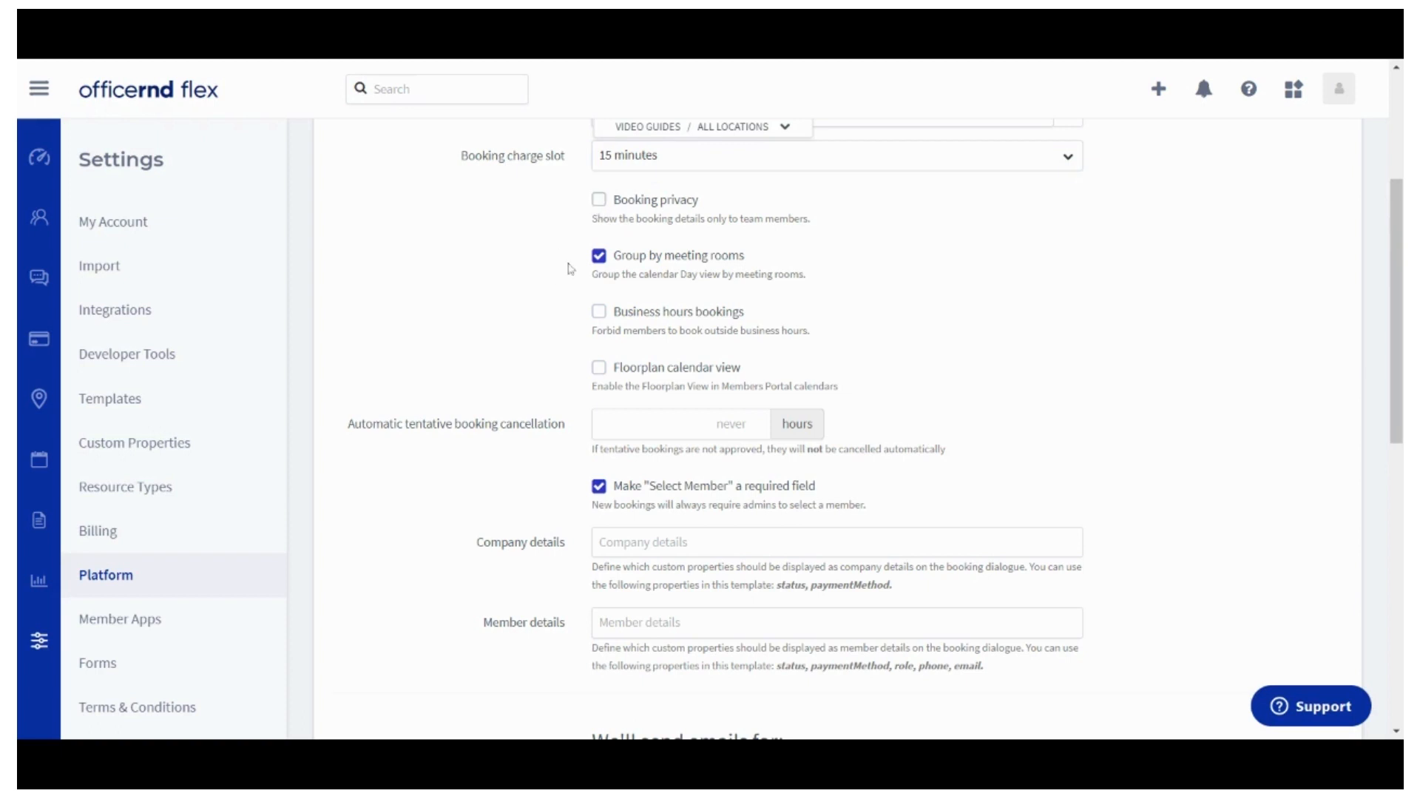
mouse_move(584, 256)
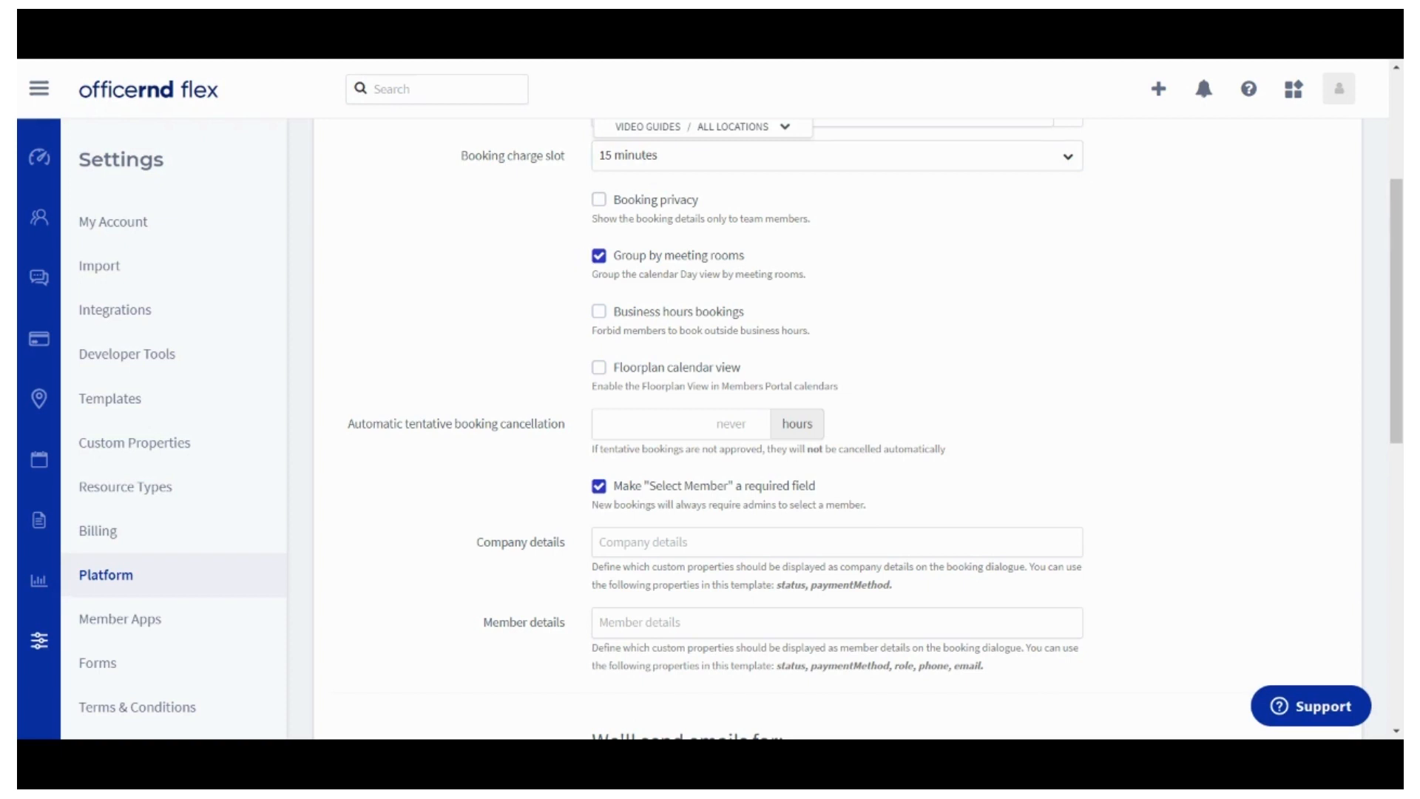
click(600, 256)
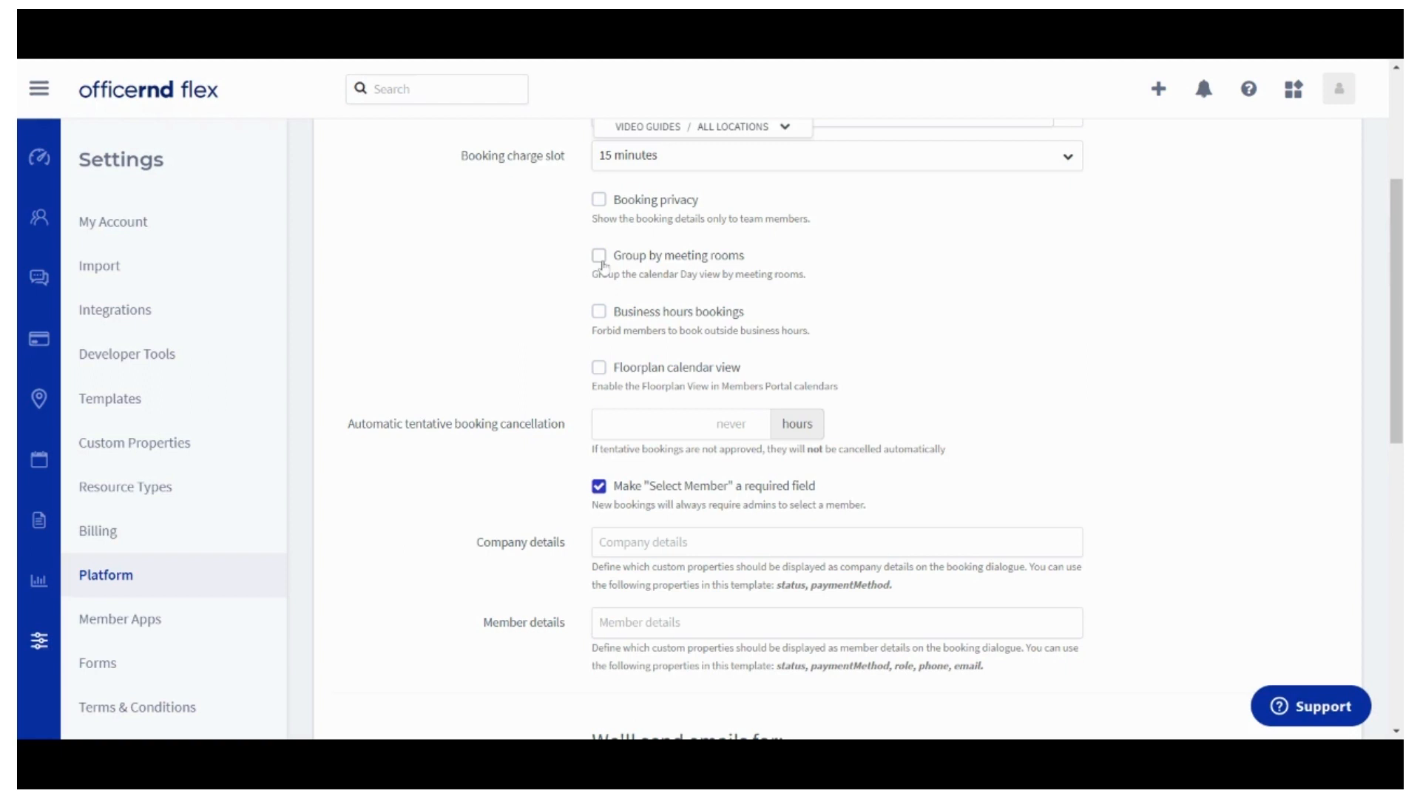
click(599, 256)
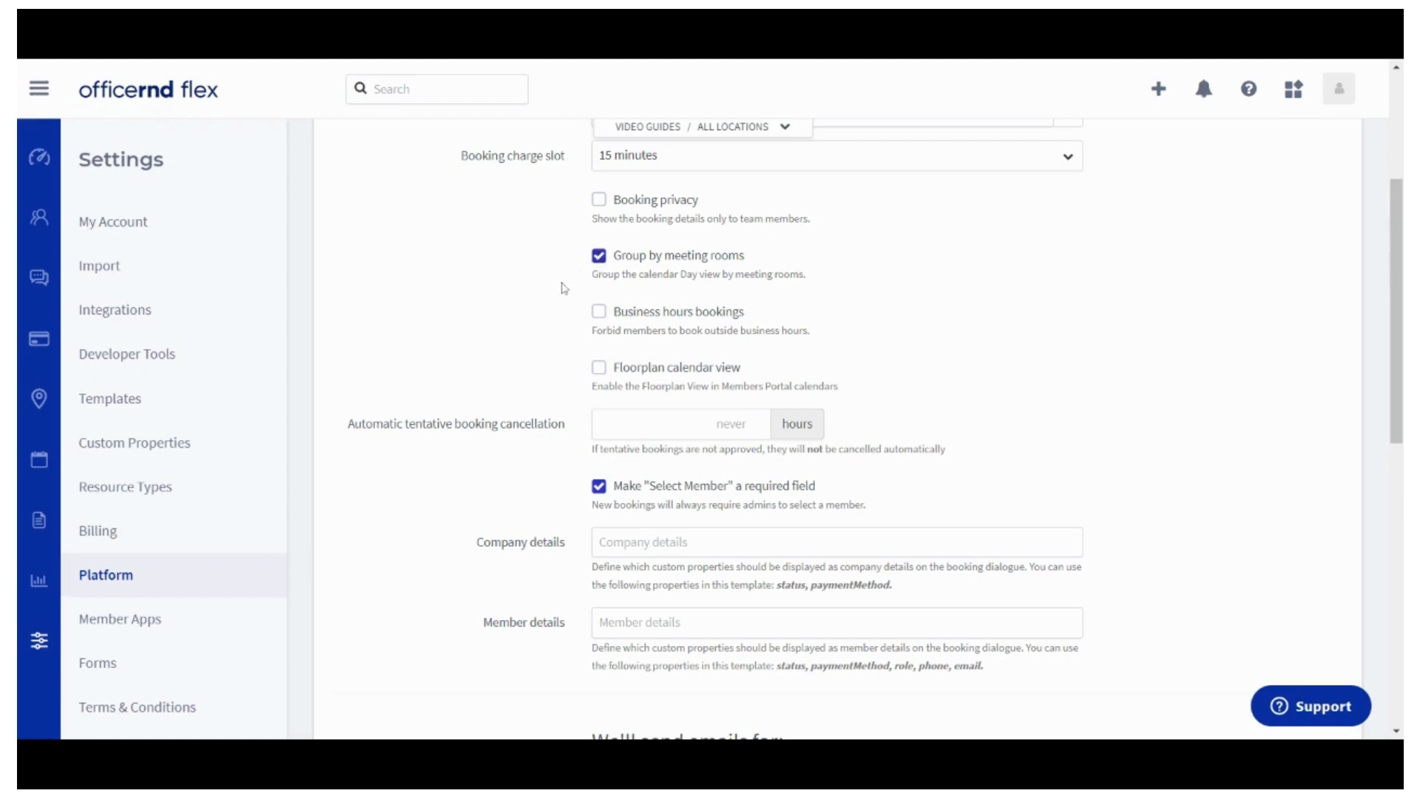
mouse_move(555, 306)
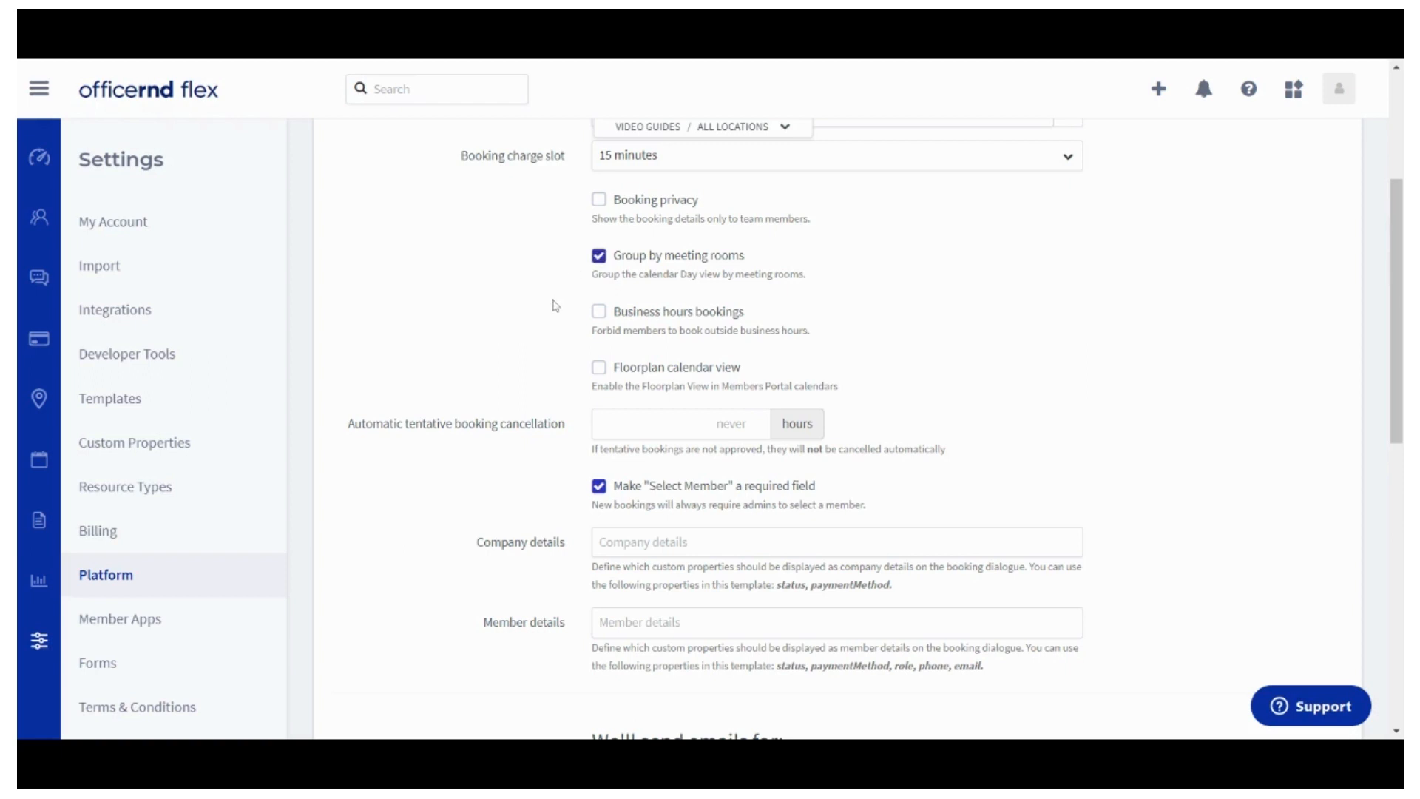
click(597, 313)
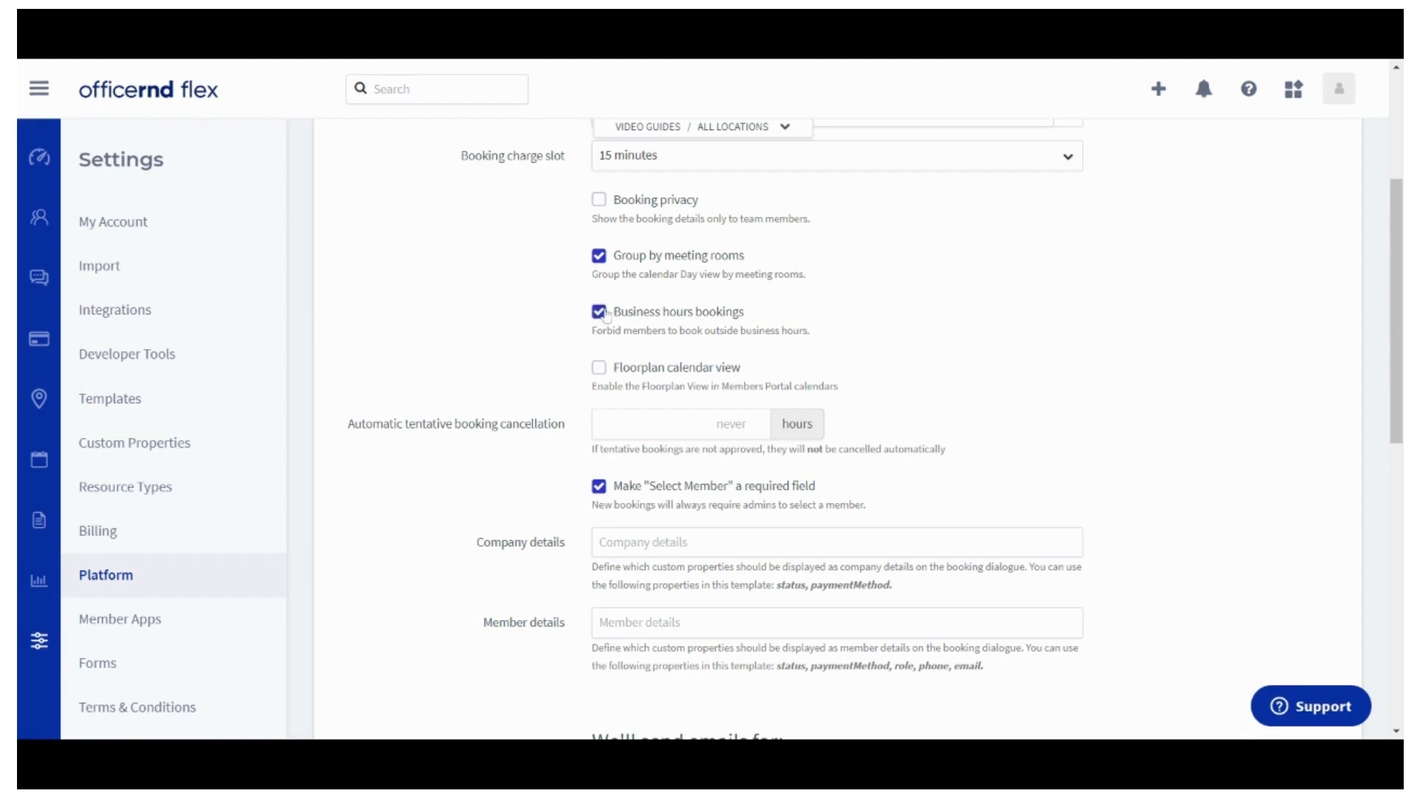
click(599, 312)
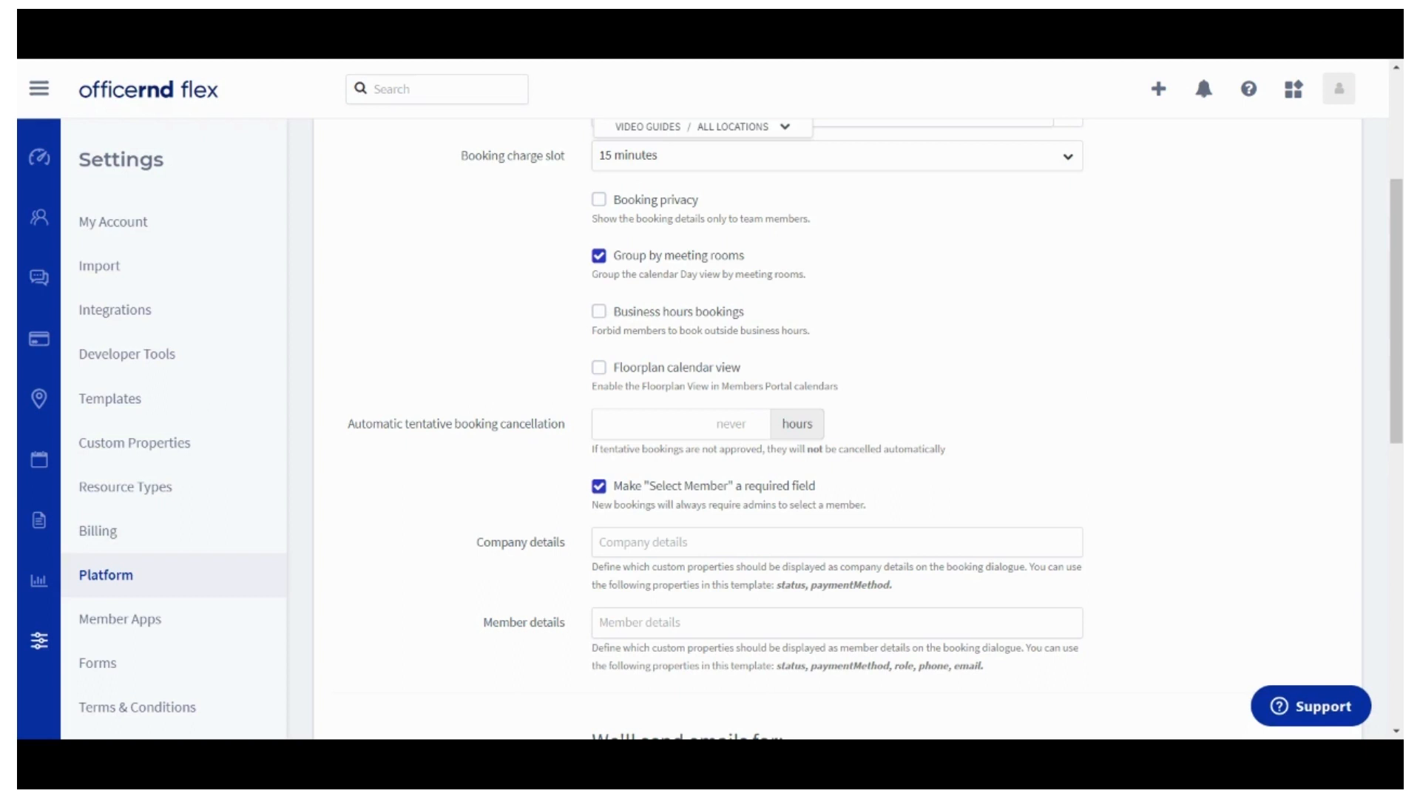
click(597, 367)
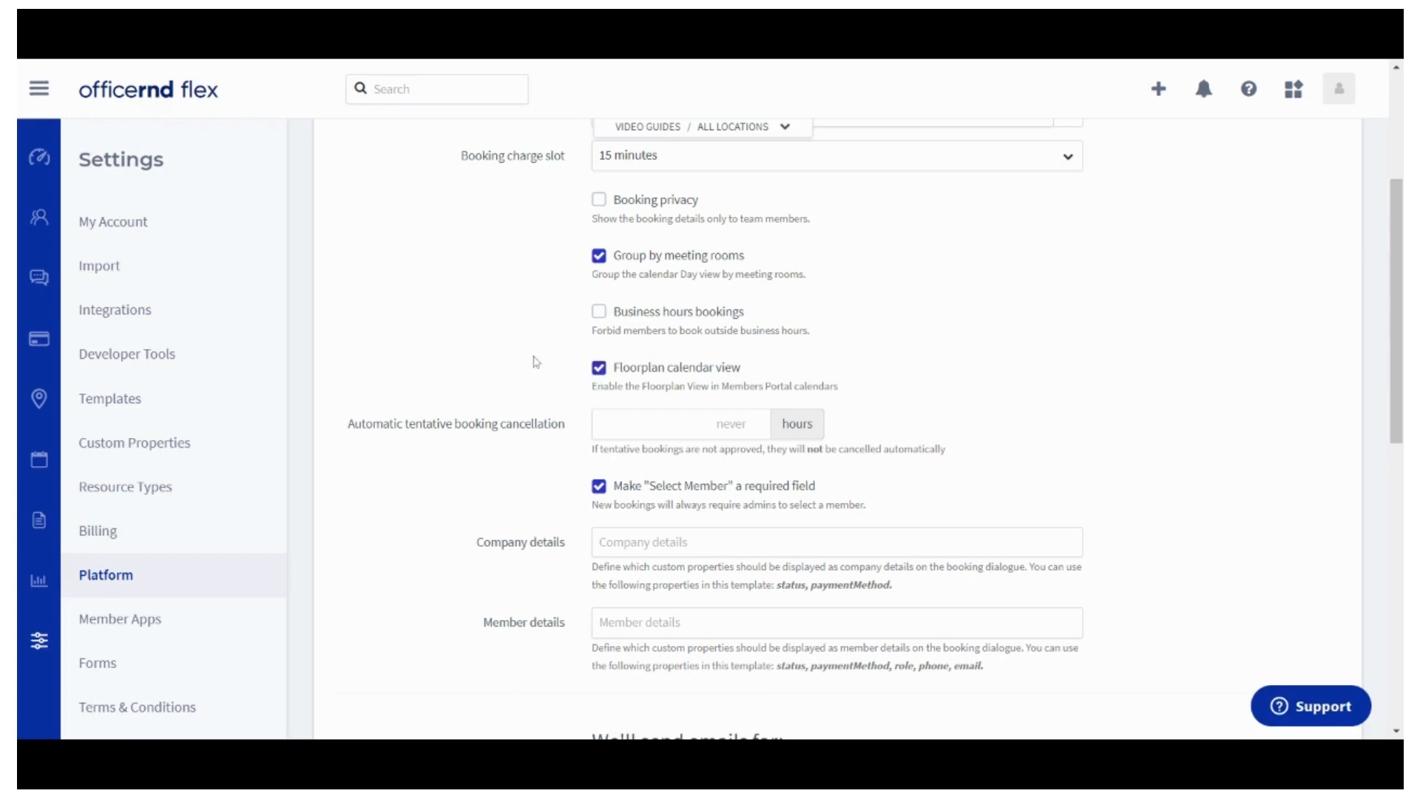
click(599, 368)
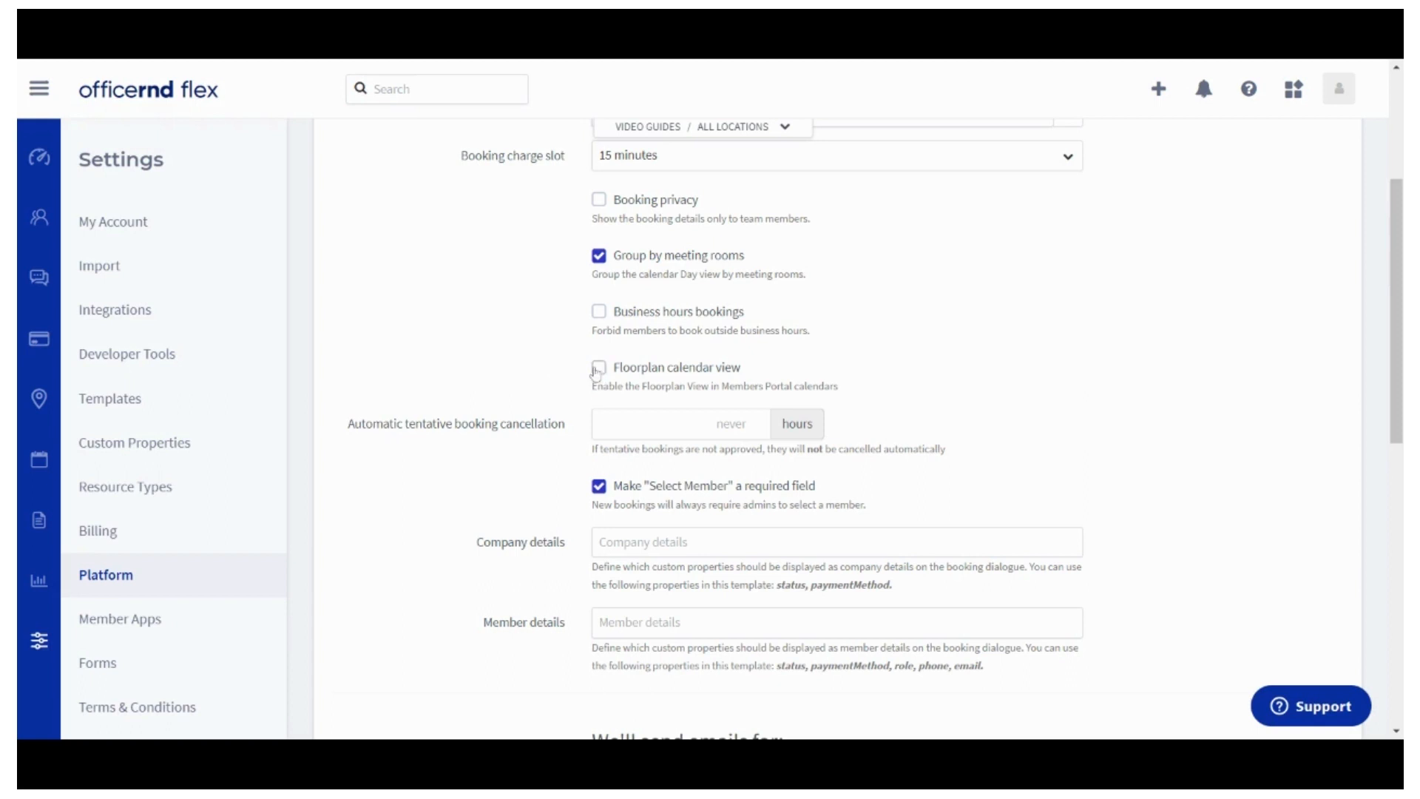
scroll(down, 3)
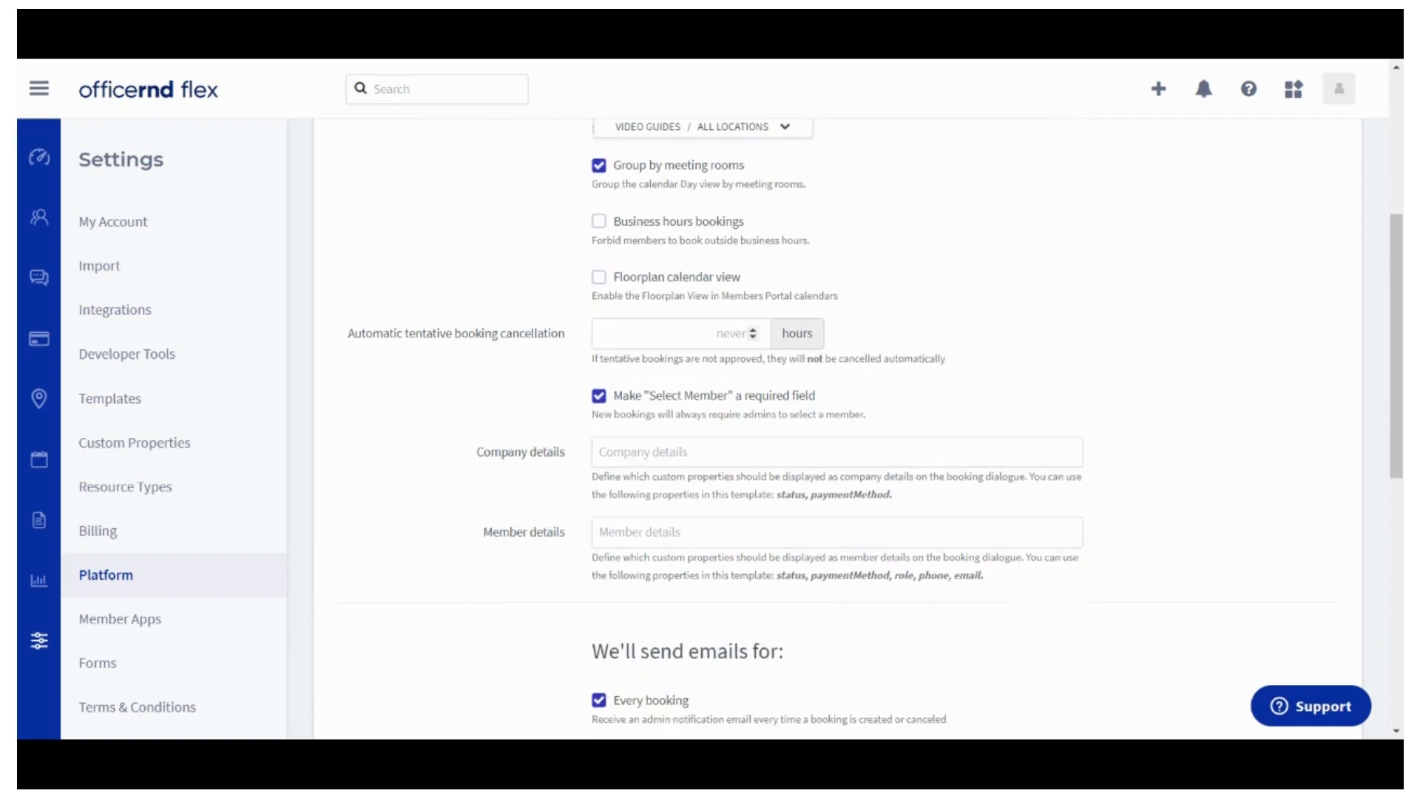
click(673, 333)
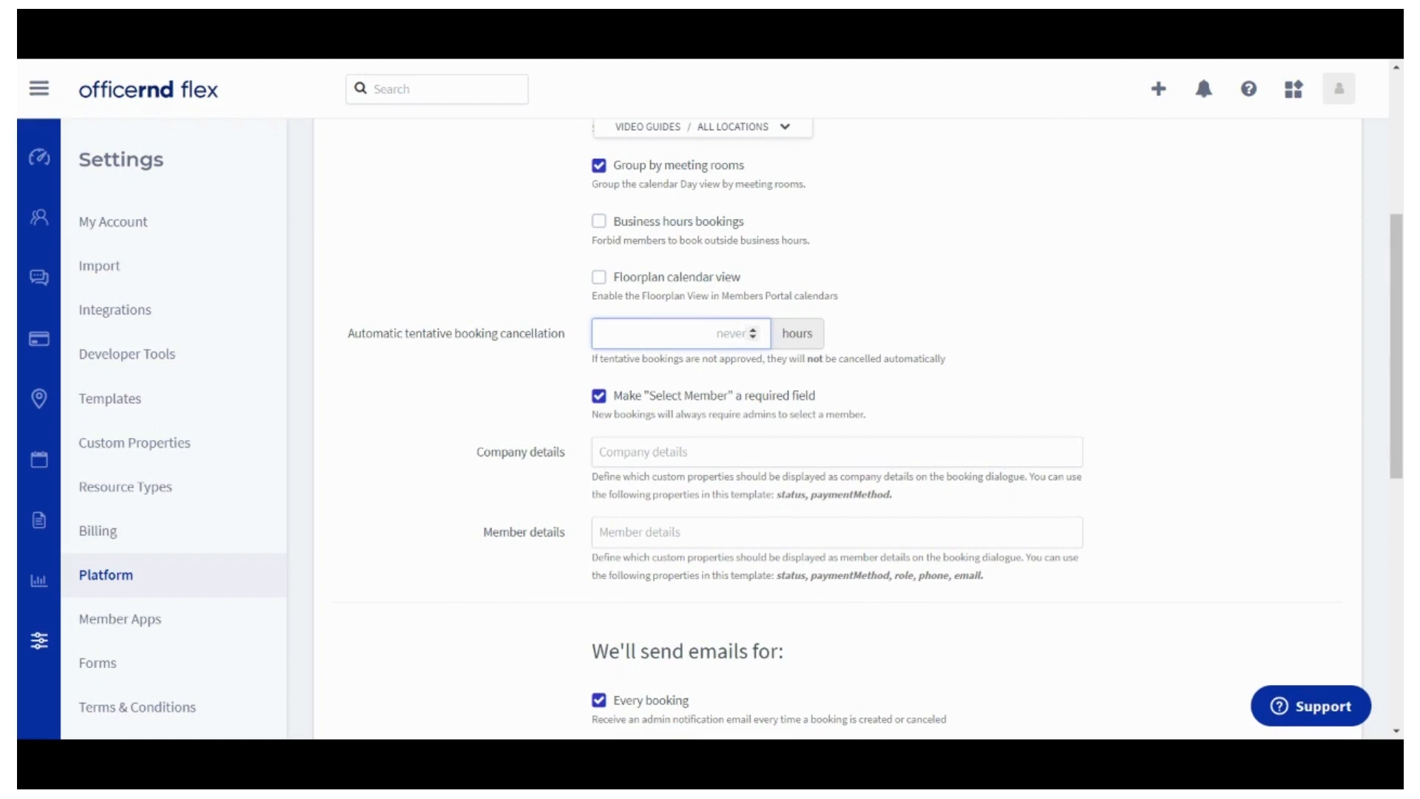
text(12)
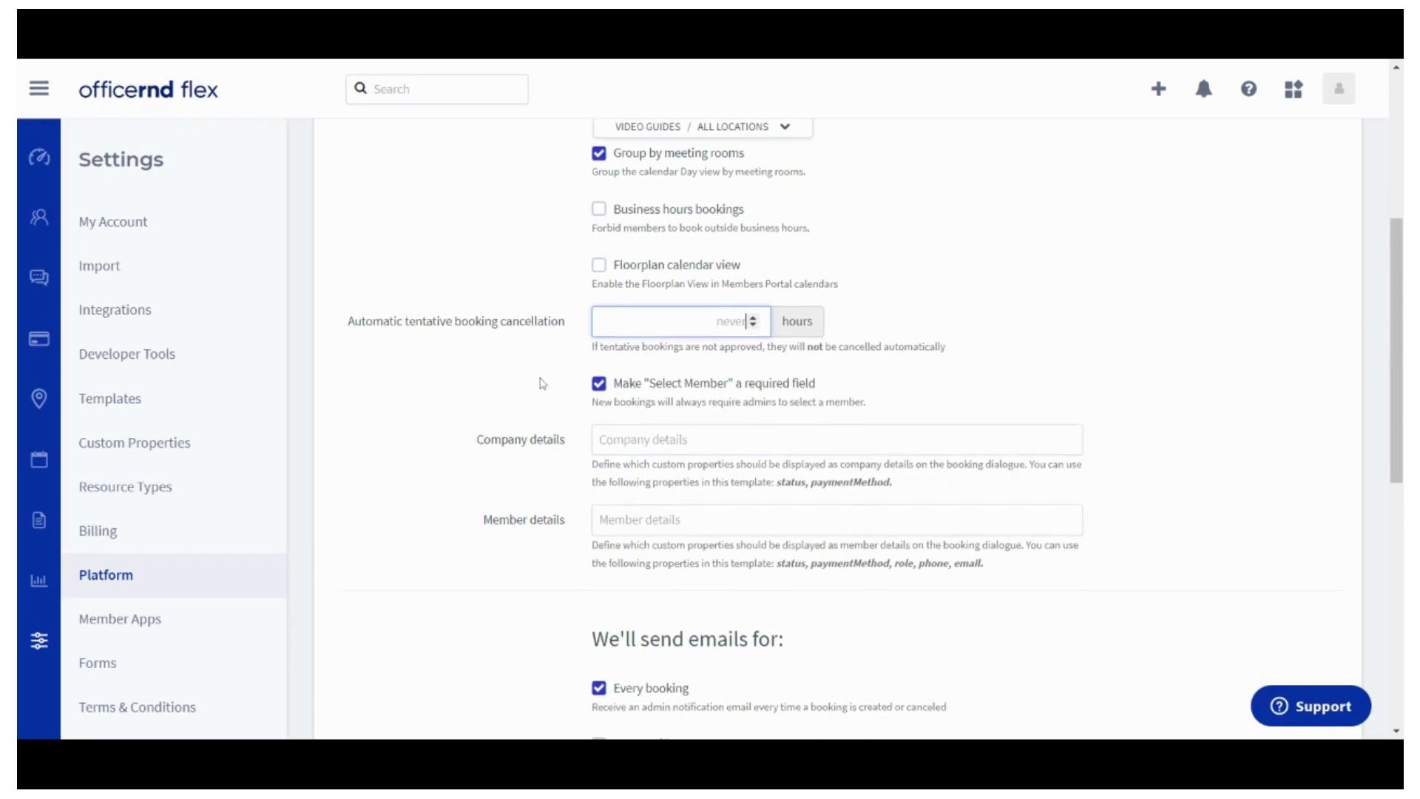
scroll(down, 3)
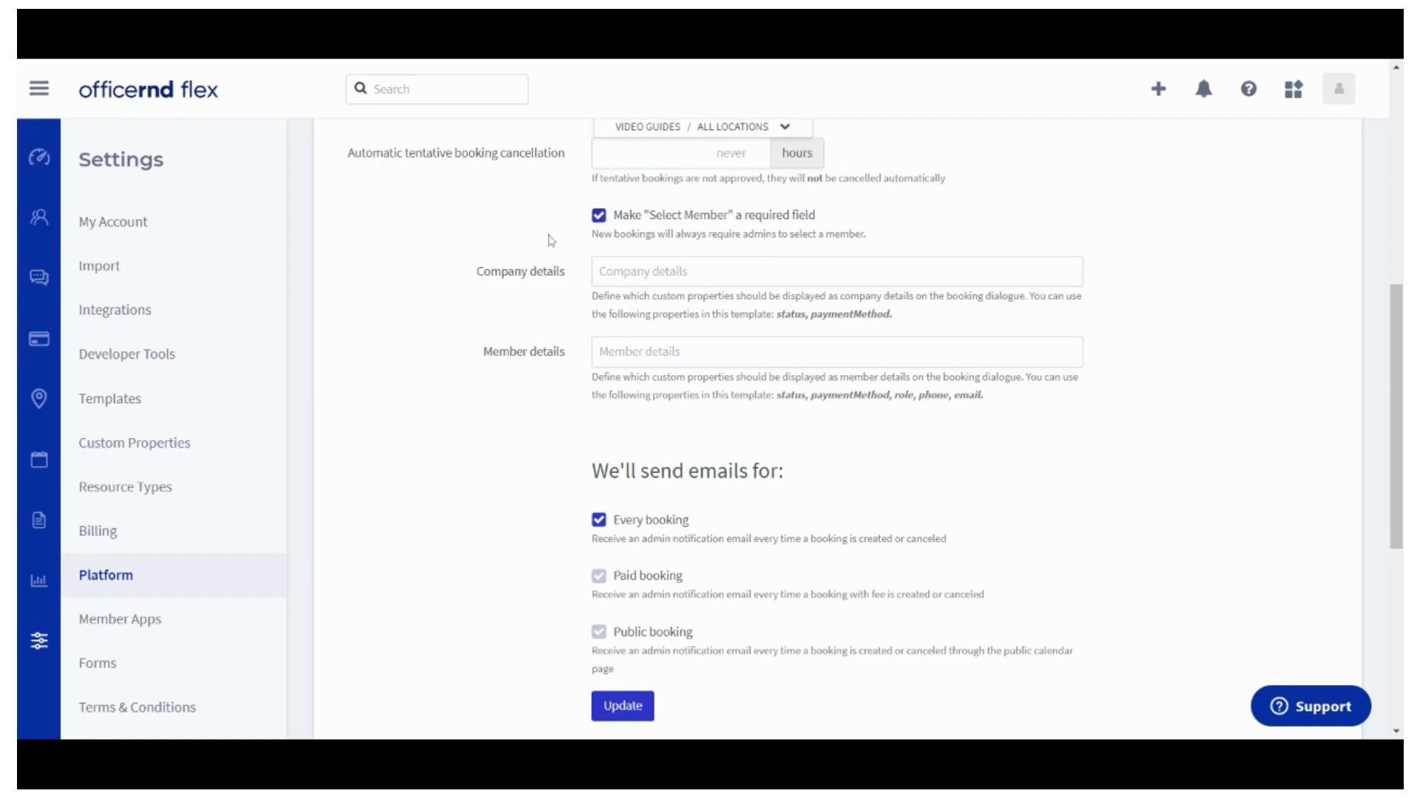
click(834, 270)
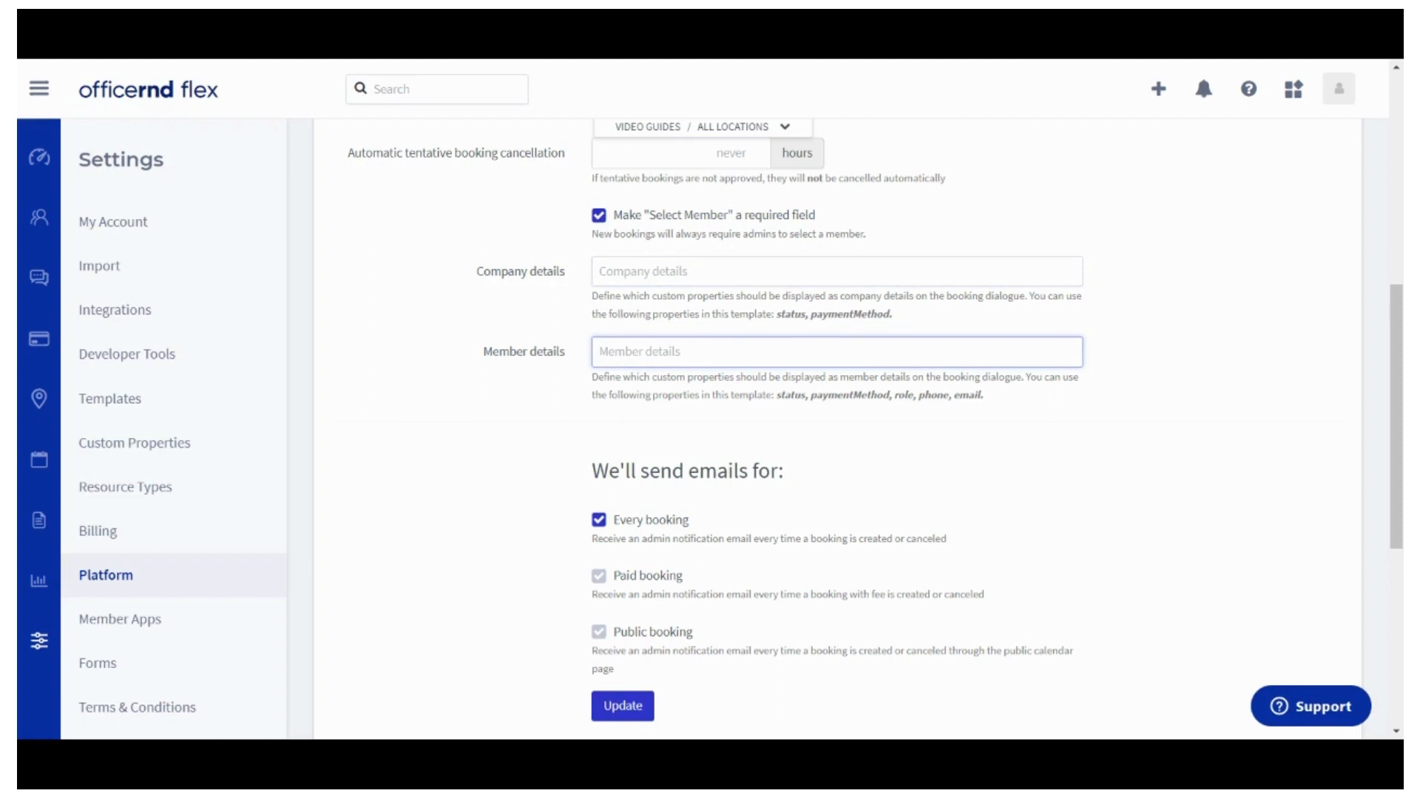
drag(765, 313, 892, 314)
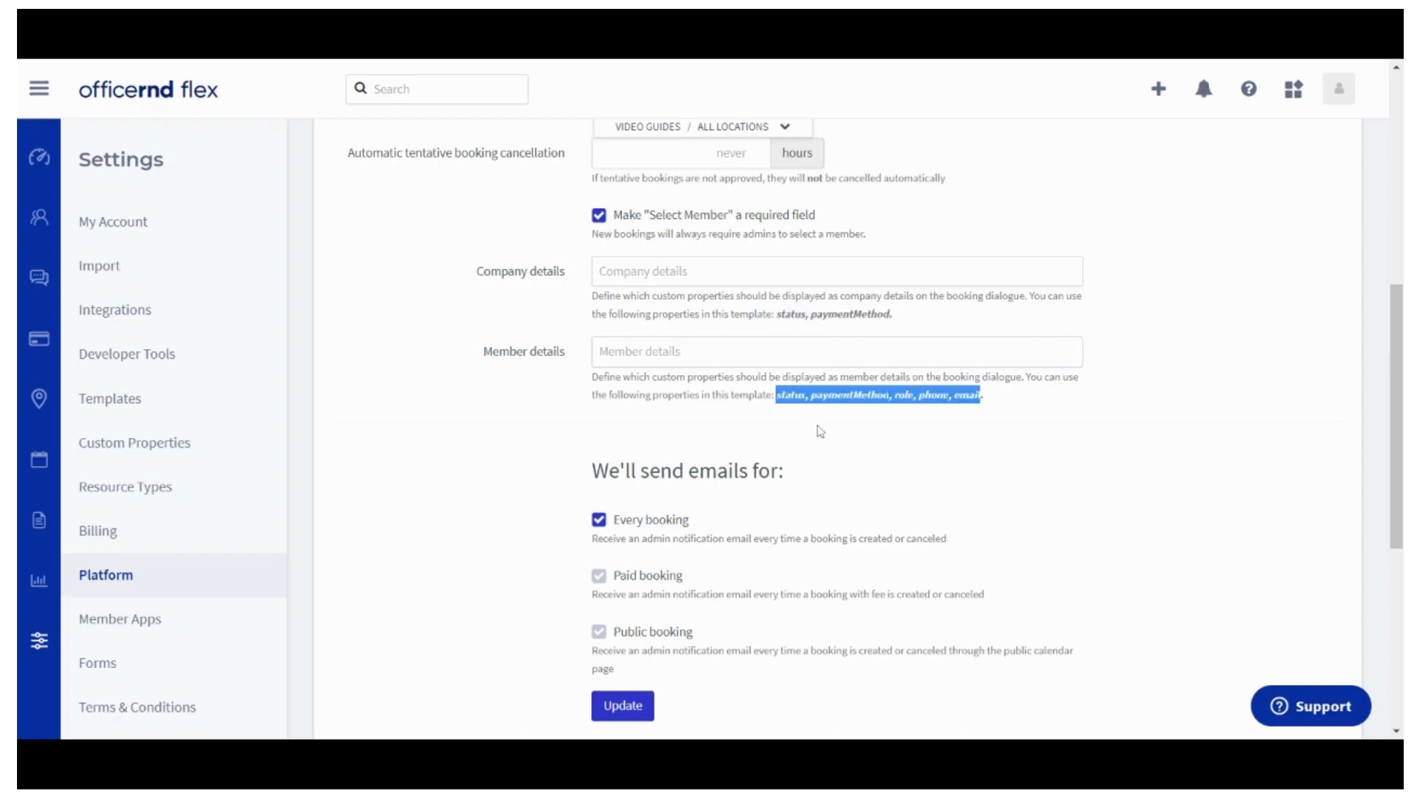
scroll(down, 3)
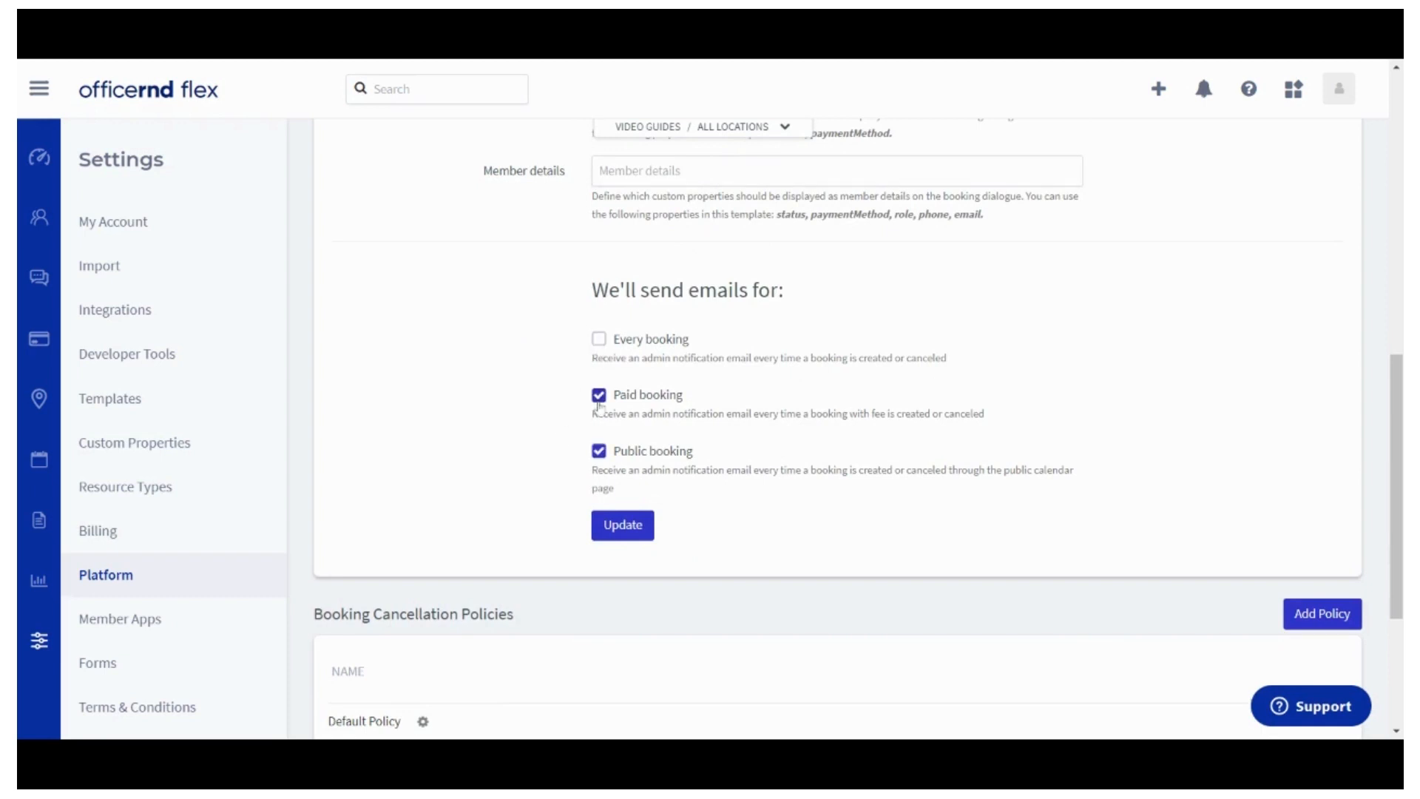
click(597, 337)
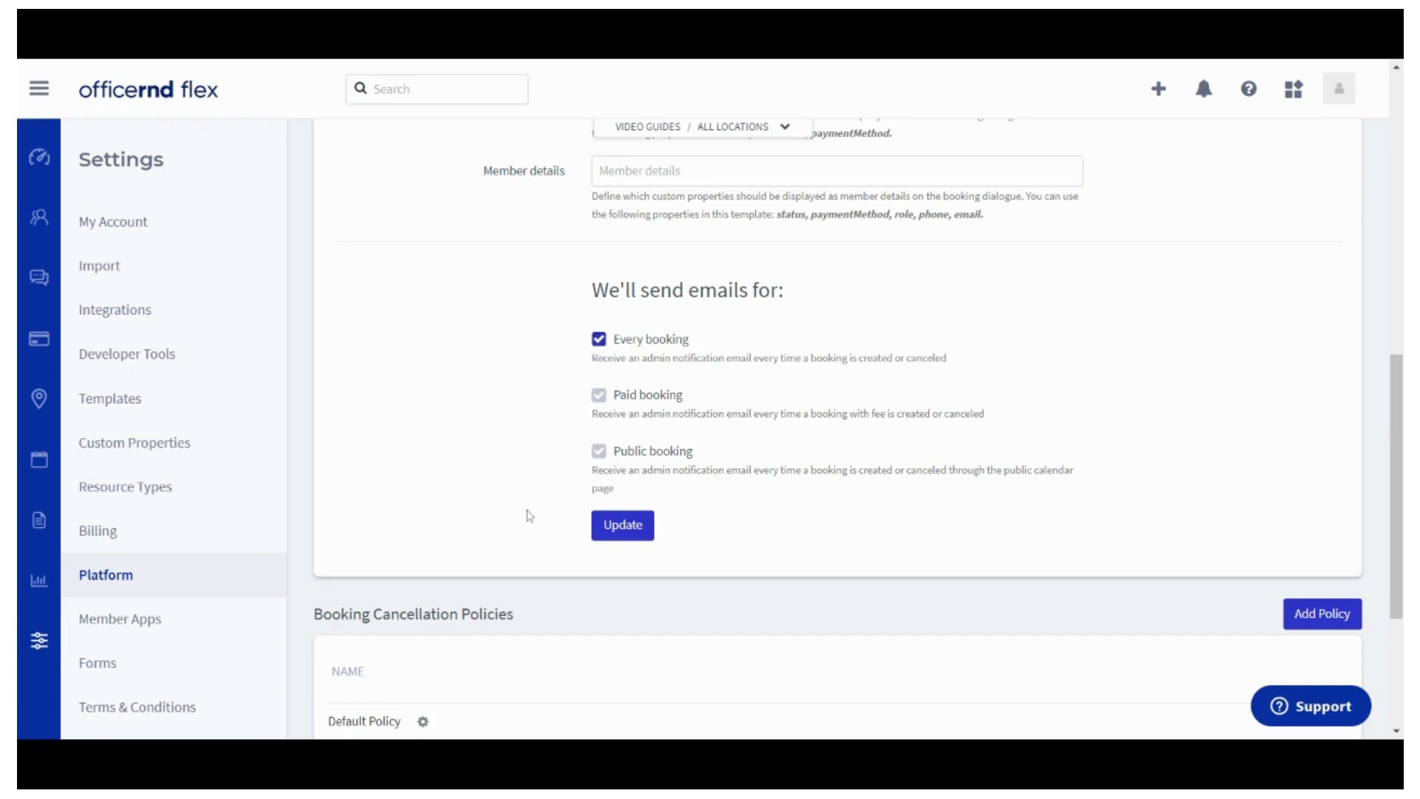